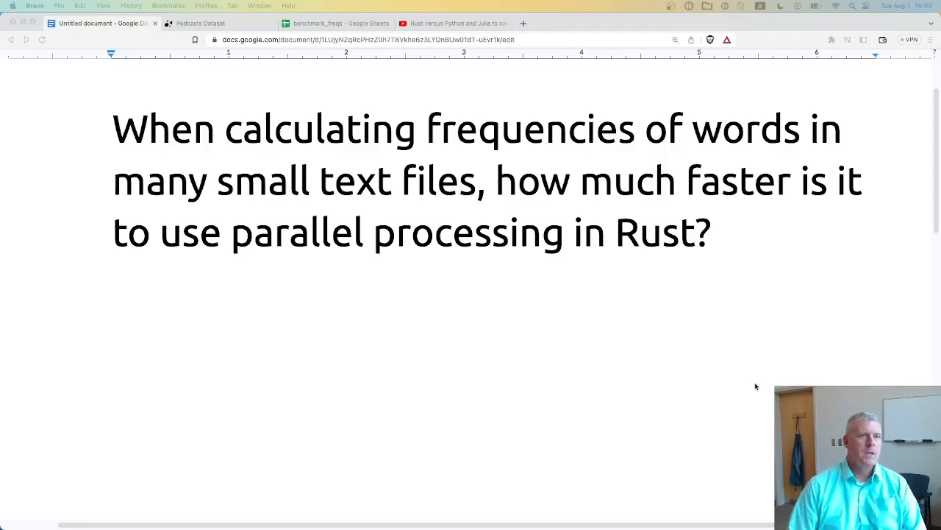
Step: Show the Spotify Podcast Dataset description and highlight the phrase '1 billion transcribed words'
{"action": "left_click", "coordinate": [200, 23]}
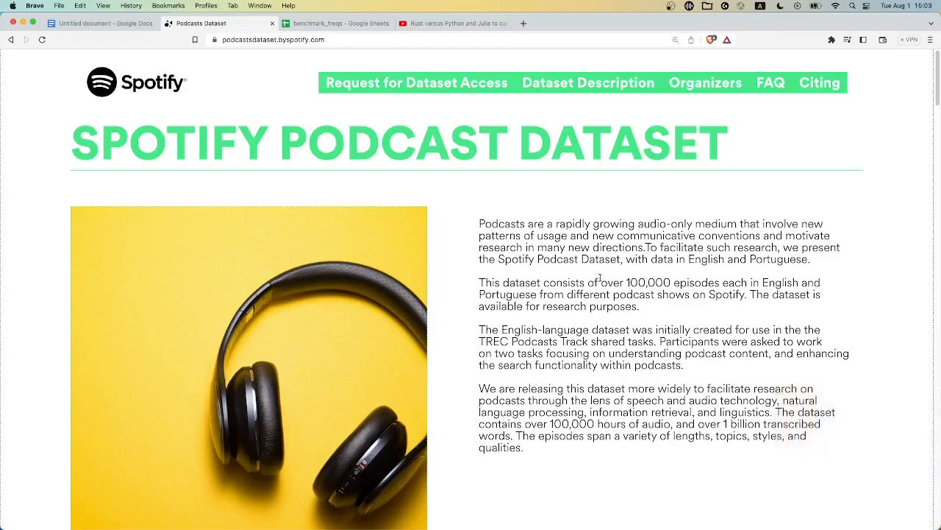
{"action": "scroll", "scroll_direction": "down", "scroll_amount": 3}
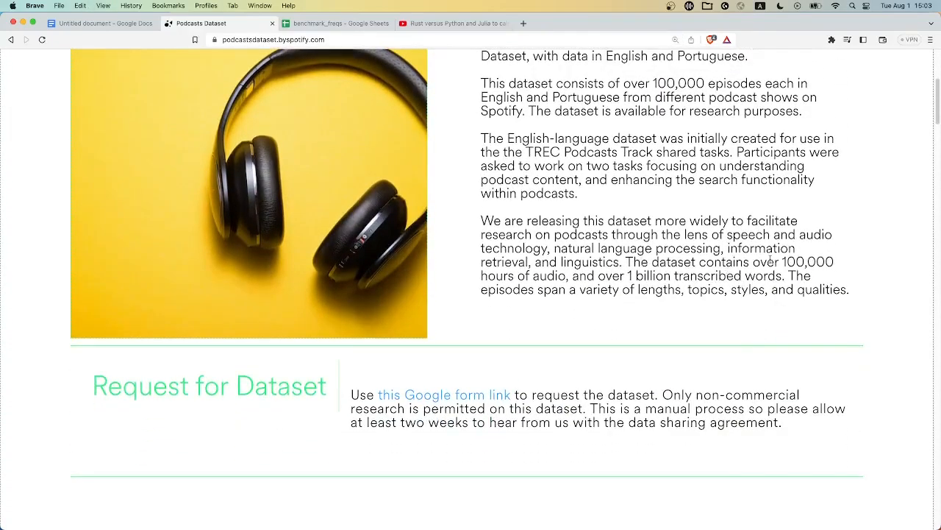
{"action": "double_click", "coordinate": [767, 262]}
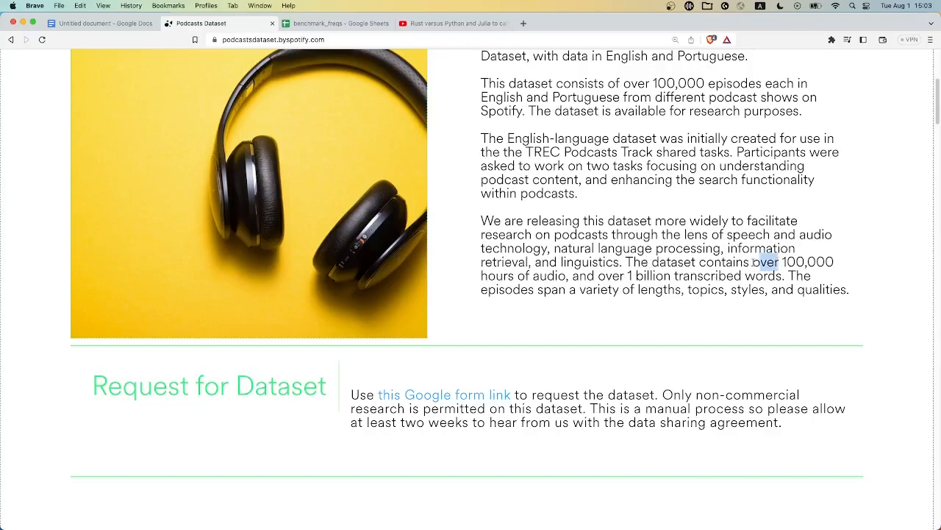
{"action": "left_click_drag", "start_coordinate": [757, 262], "coordinate": [623, 275]}
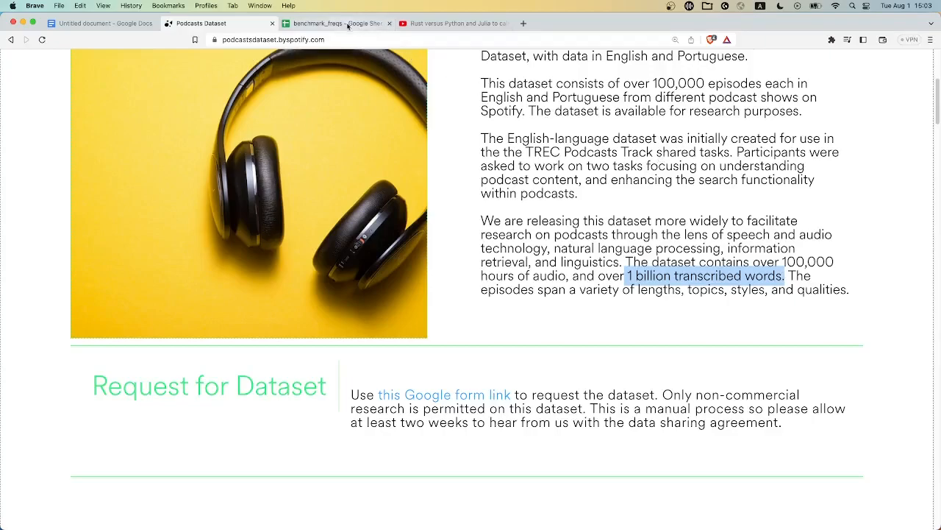
Step: Show the benchmark_freqs table, pointing out the Python speedup row and the empty Rust parallel cells C7:D7
{"action": "left_click", "coordinate": [335, 23]}
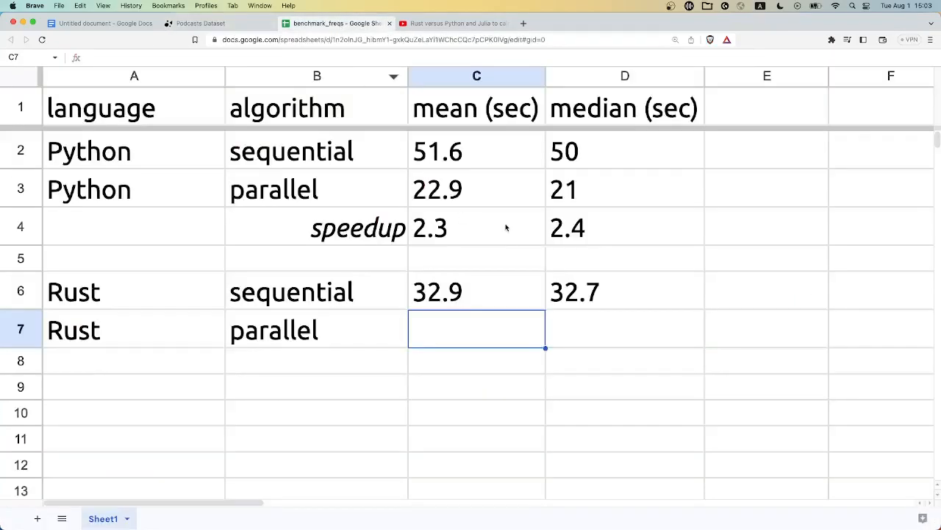
{"action": "mouse_move", "coordinate": [210, 151]}
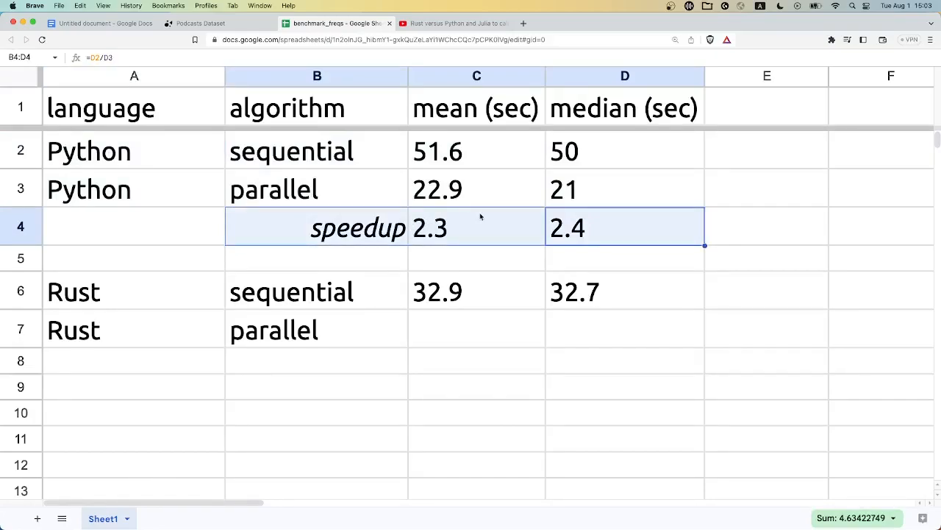
{"action": "mouse_move", "coordinate": [488, 182]}
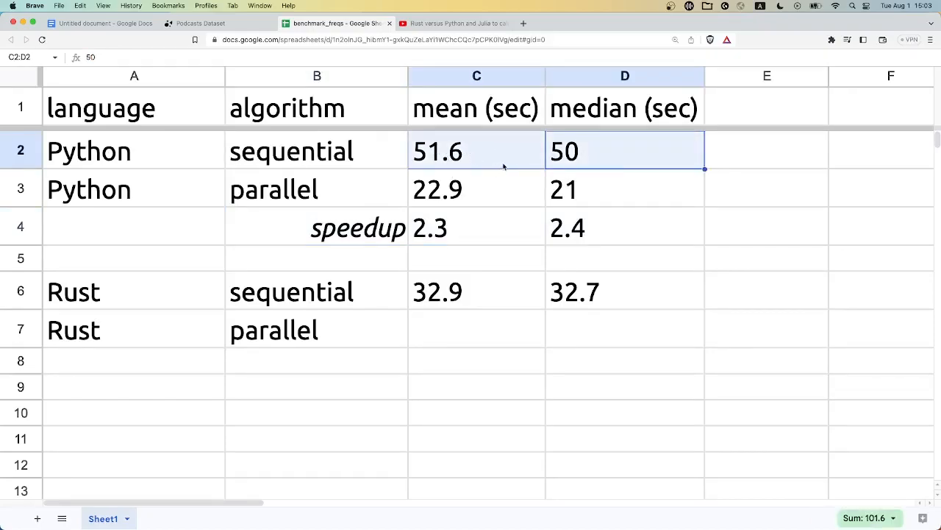
{"action": "mouse_move", "coordinate": [471, 189]}
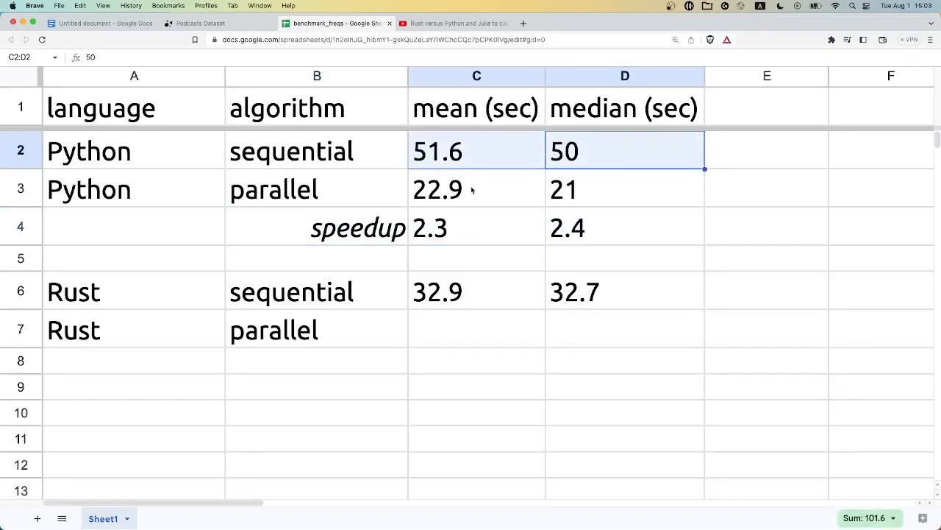
{"action": "left_click", "coordinate": [476, 189]}
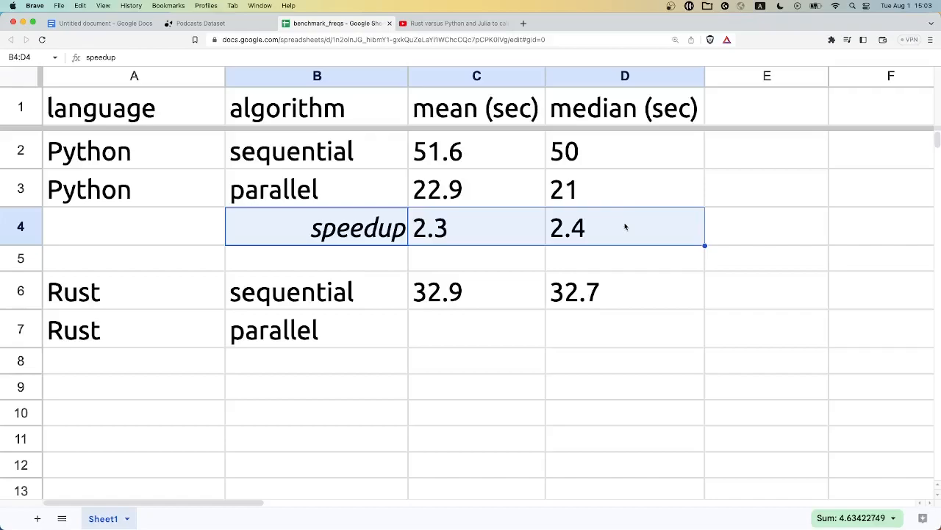
{"action": "mouse_move", "coordinate": [612, 231]}
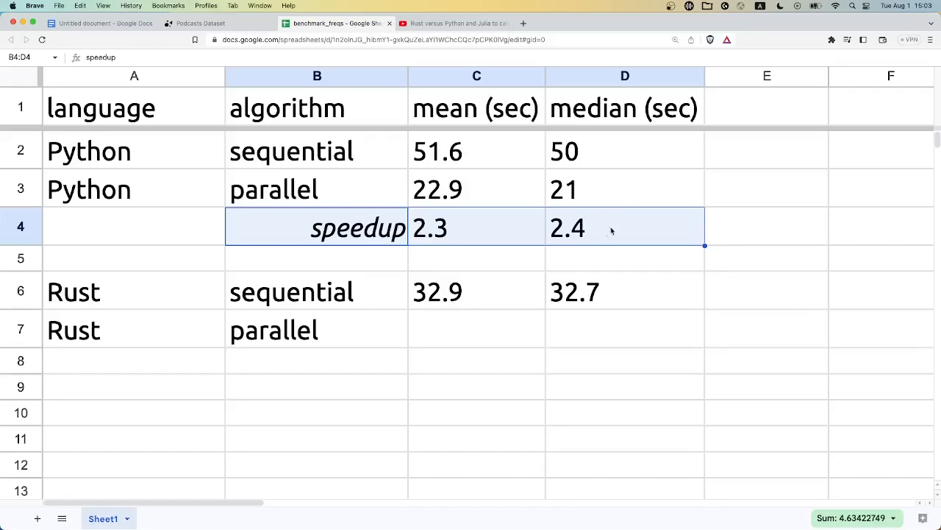
{"action": "left_click", "coordinate": [624, 291]}
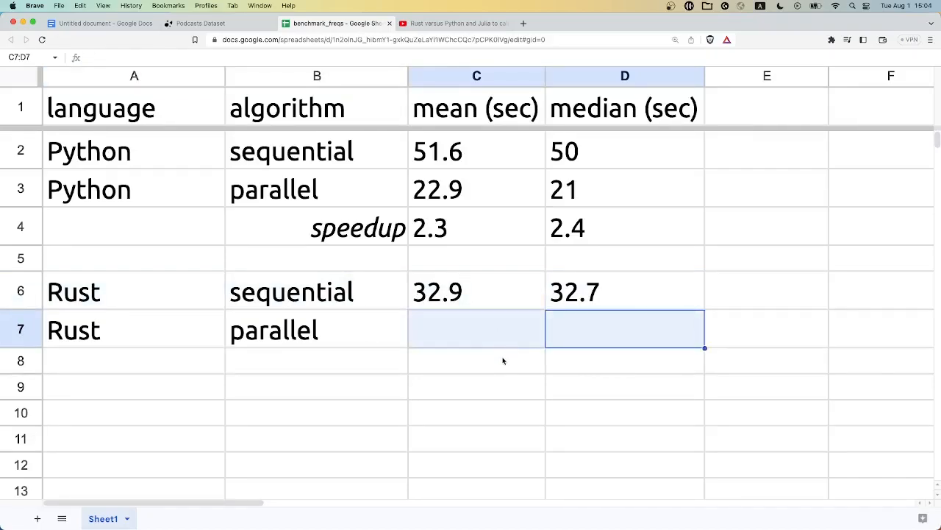
{"action": "mouse_move", "coordinate": [151, 47]}
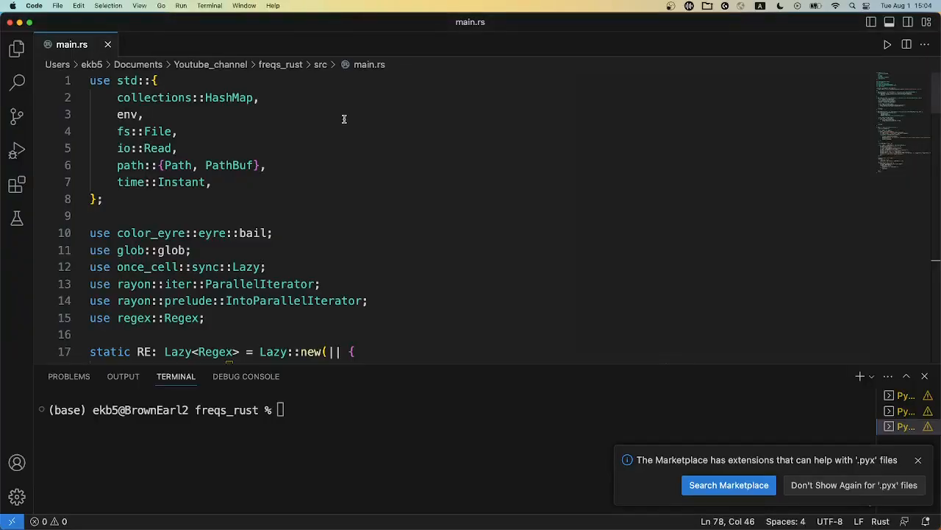
{"action": "mouse_move", "coordinate": [391, 209]}
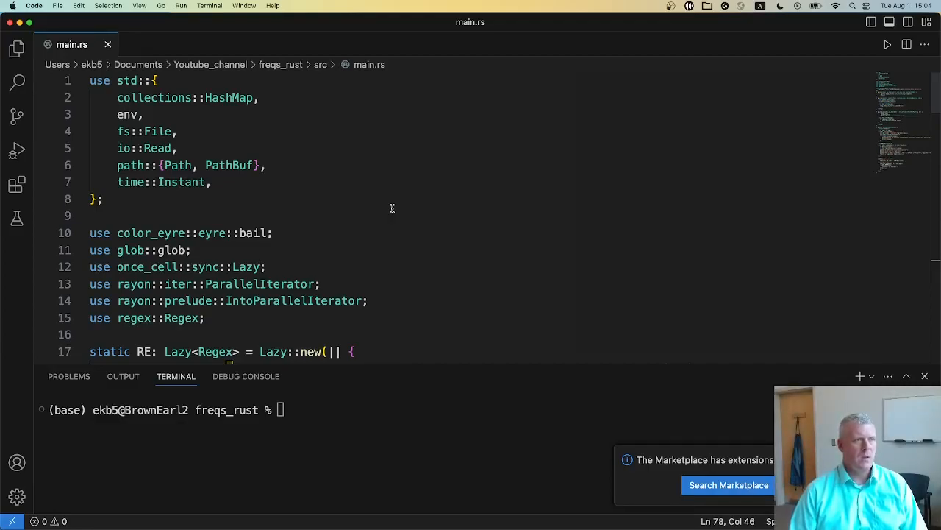
{"action": "mouse_move", "coordinate": [405, 197]}
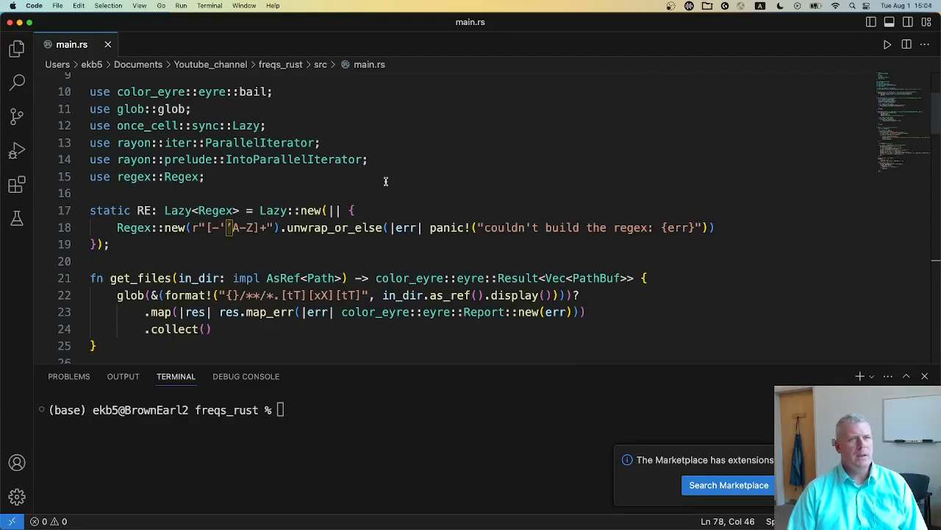
{"action": "scroll", "scroll_direction": "down", "scroll_amount": 3}
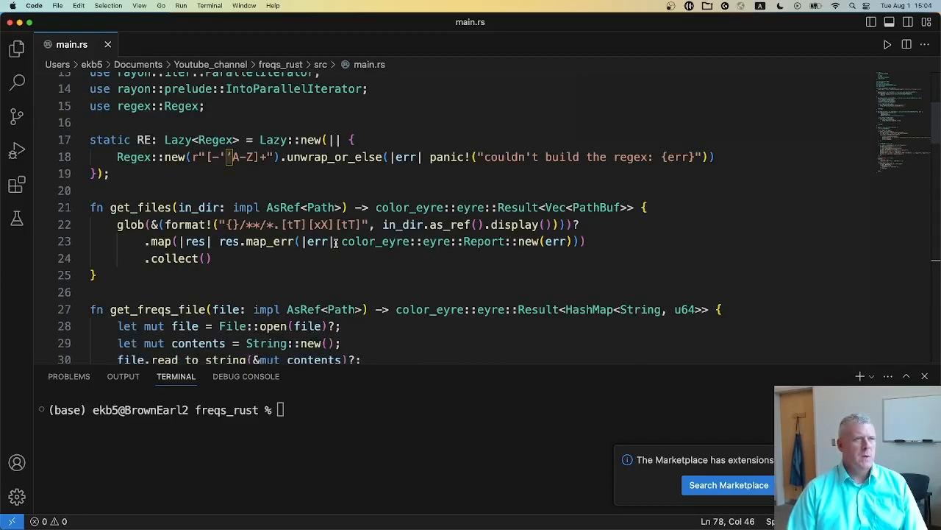
{"action": "triple_click", "coordinate": [129, 207]}
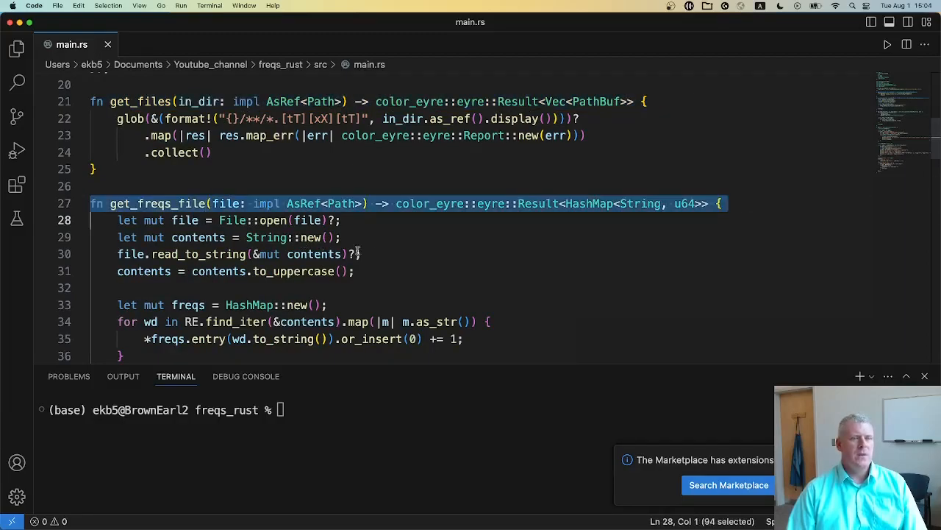
{"action": "mouse_move", "coordinate": [441, 262]}
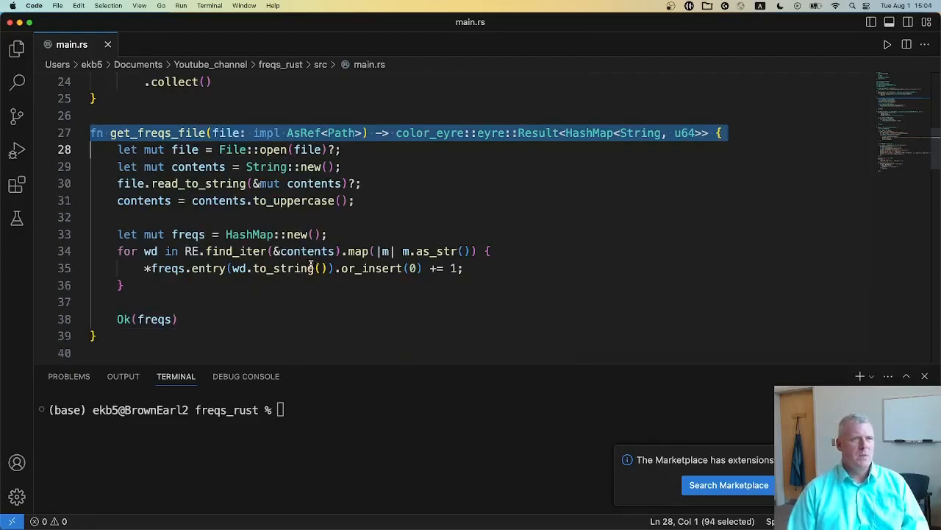
{"action": "double_click", "coordinate": [249, 234]}
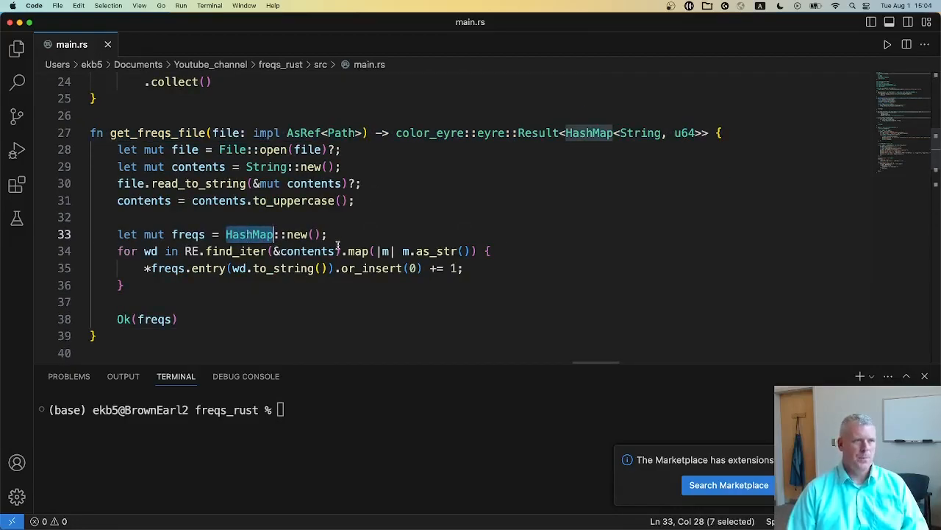
{"action": "scroll", "scroll_direction": "down", "scroll_amount": 3}
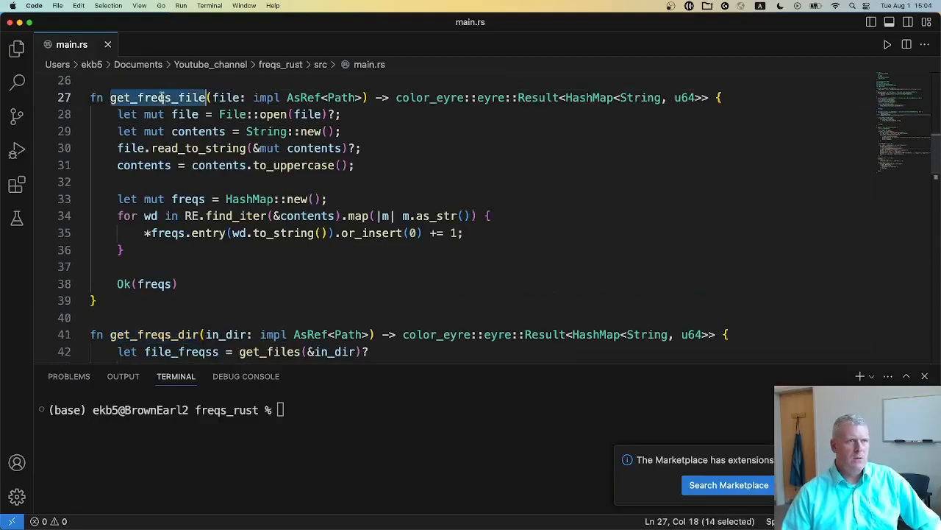
{"action": "scroll", "scroll_direction": "down", "scroll_amount": 3}
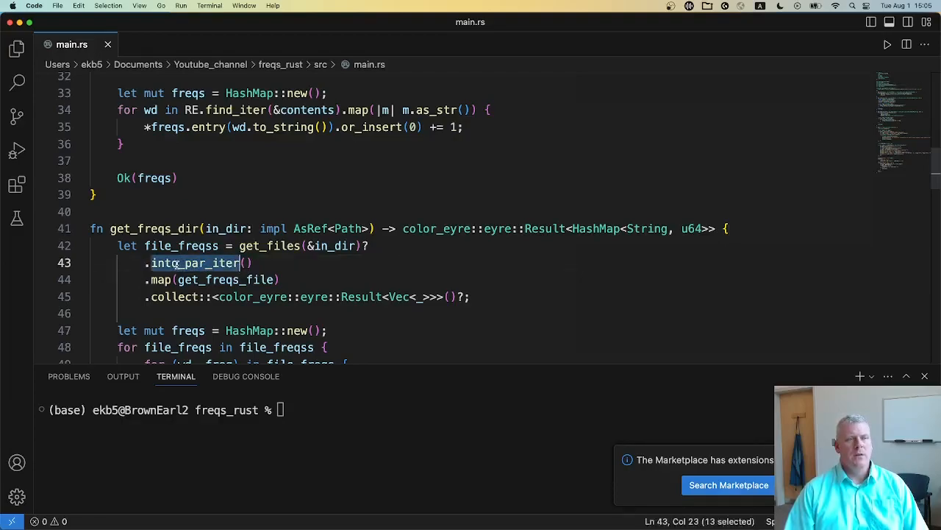
{"action": "double_click", "coordinate": [224, 279]}
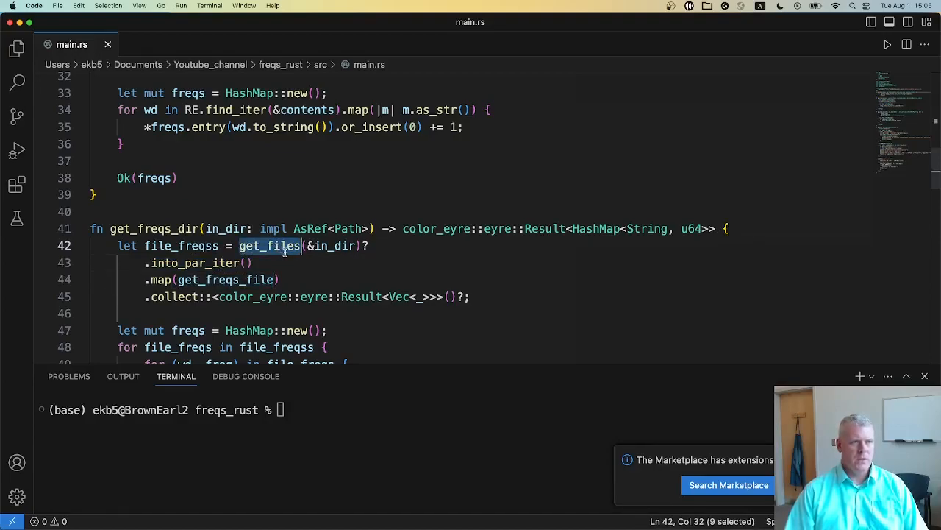
{"action": "double_click", "coordinate": [172, 297]}
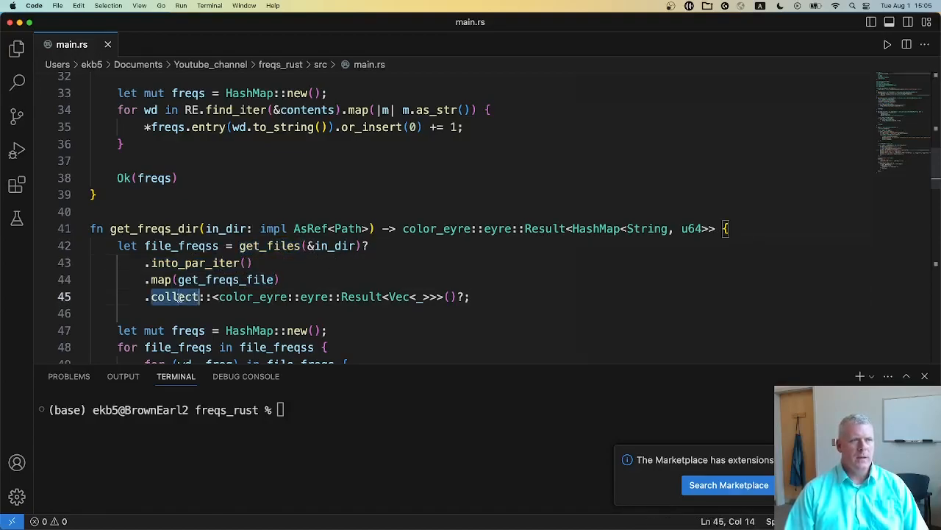
{"action": "double_click", "coordinate": [174, 296]}
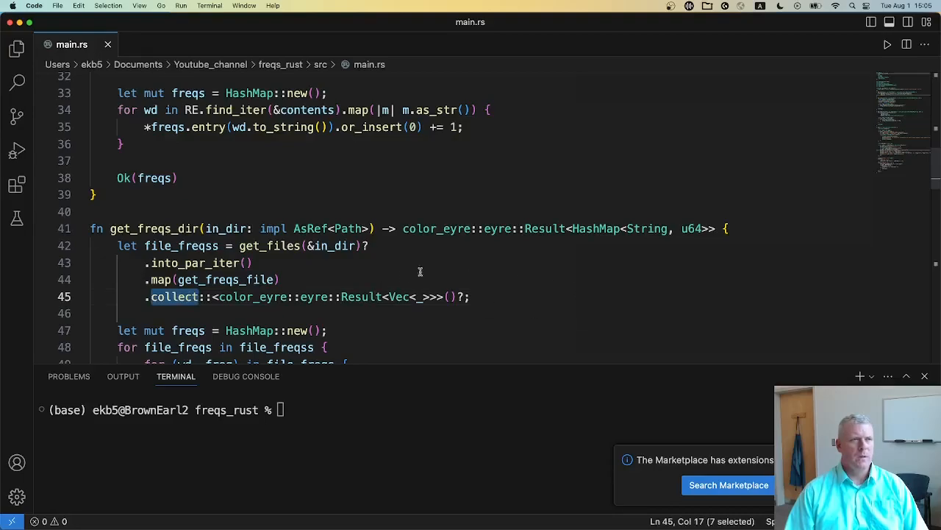
{"action": "mouse_move", "coordinate": [408, 276]}
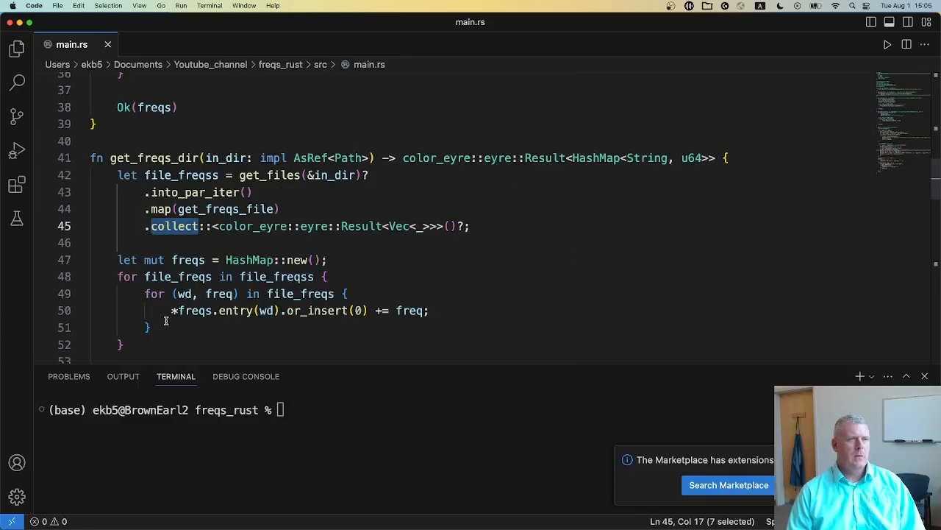
{"action": "left_click_drag", "start_coordinate": [117, 260], "coordinate": [125, 344]}
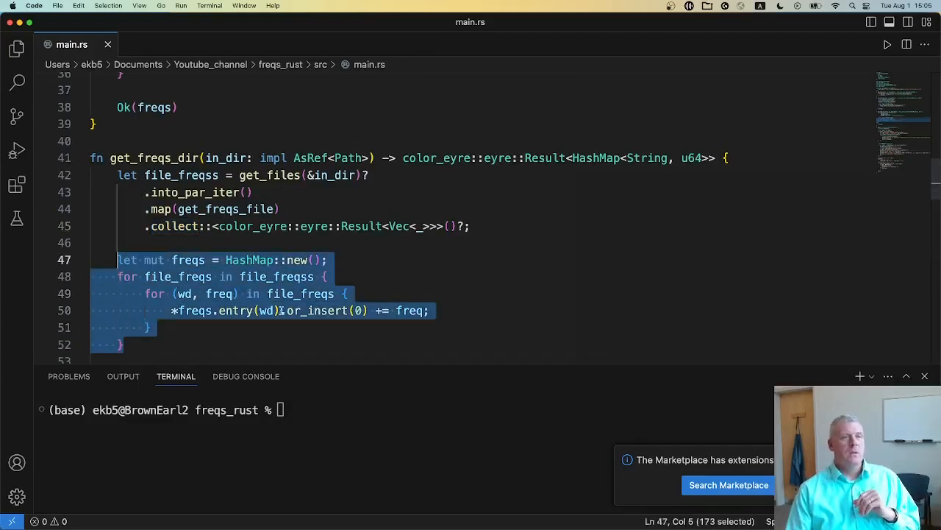
{"action": "double_click", "coordinate": [399, 226]}
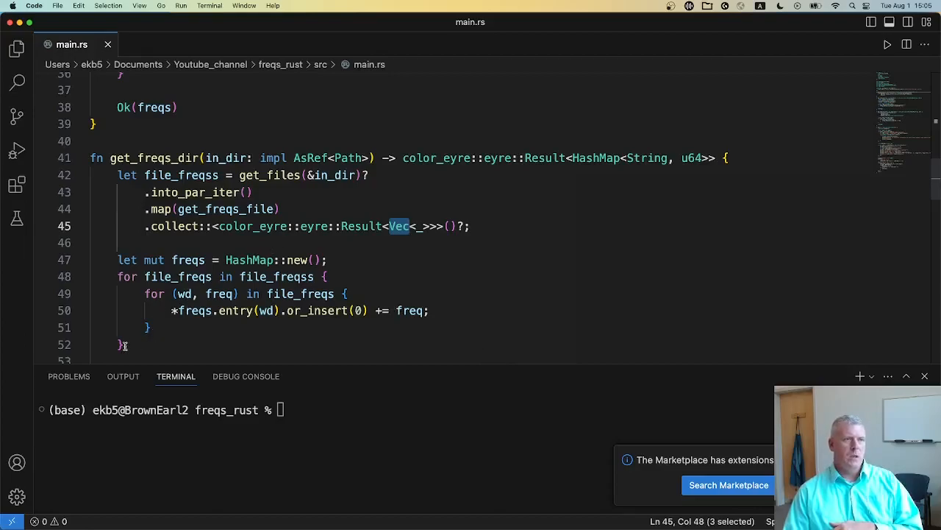
{"action": "left_click_drag", "start_coordinate": [117, 259], "coordinate": [124, 344]}
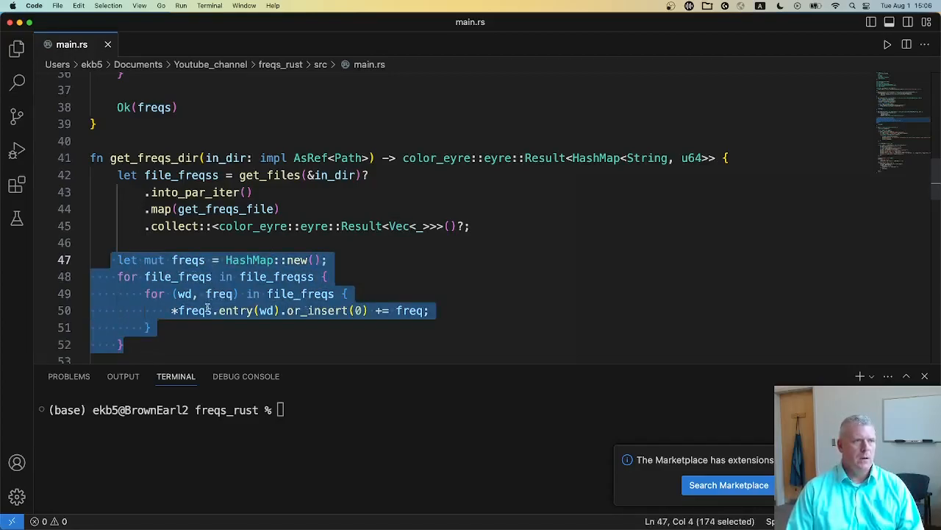
{"action": "left_click", "coordinate": [217, 311]}
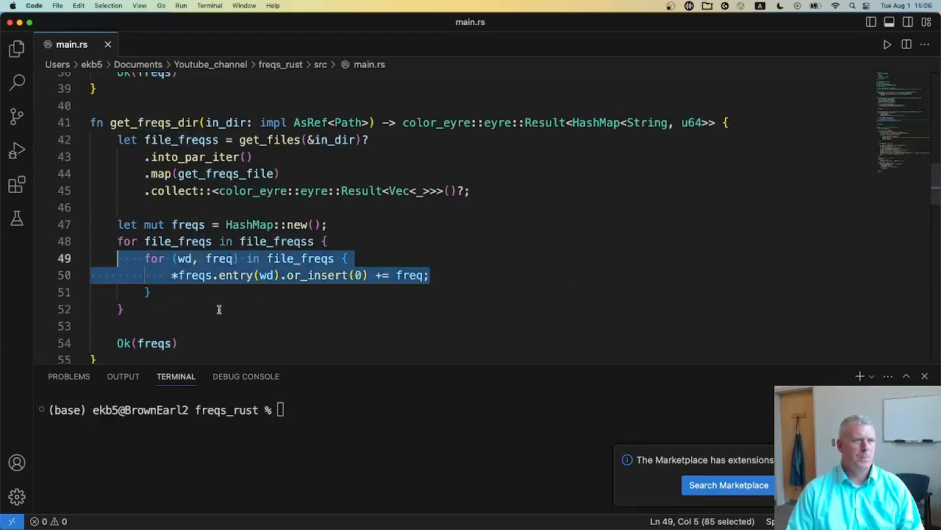
{"action": "scroll", "scroll_direction": "down", "scroll_amount": 3}
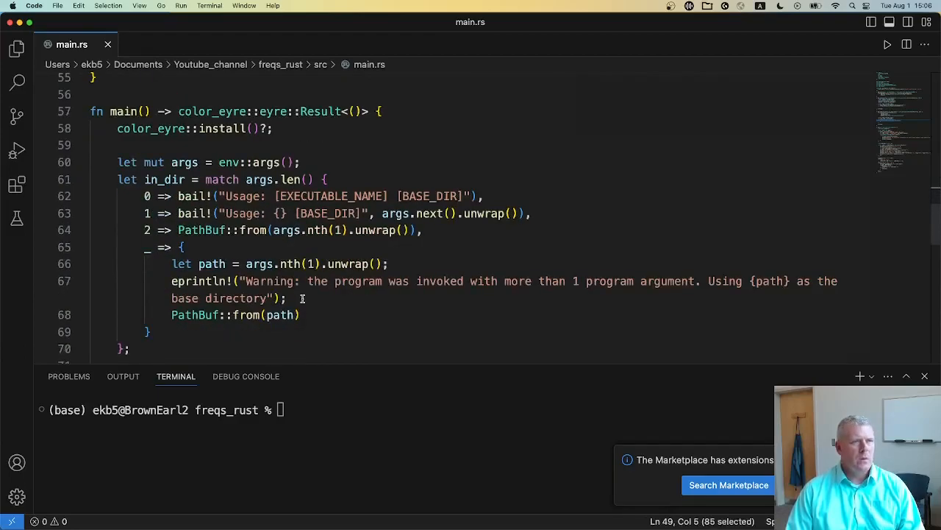
{"action": "scroll", "scroll_direction": "down", "scroll_amount": 3}
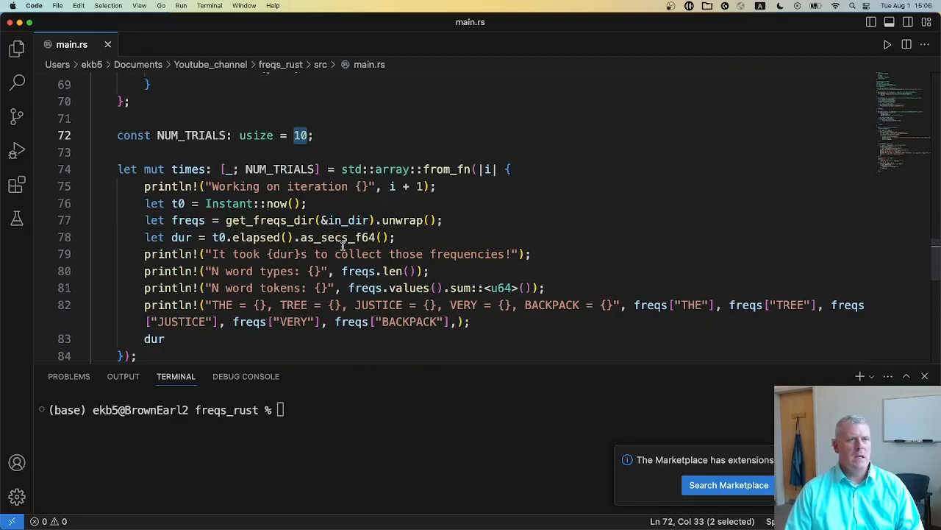
{"action": "mouse_move", "coordinate": [358, 294]}
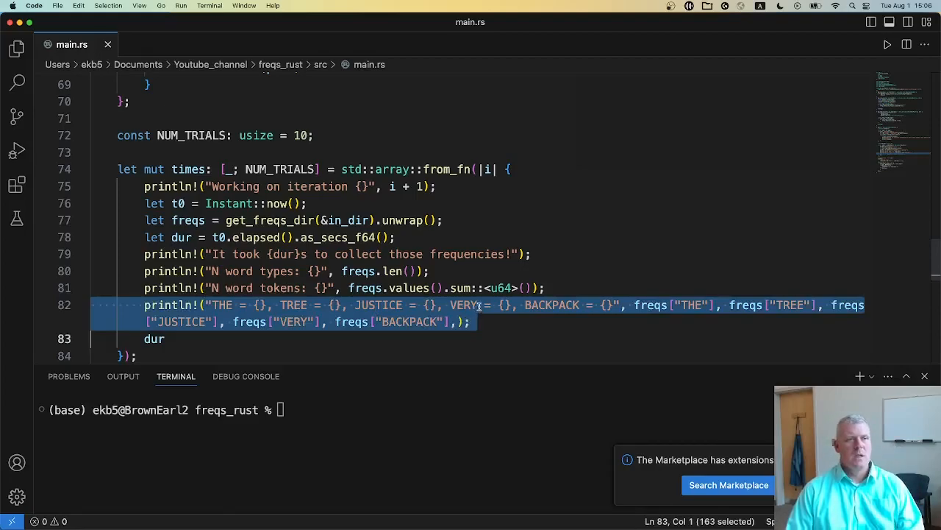
{"action": "mouse_move", "coordinate": [278, 287]}
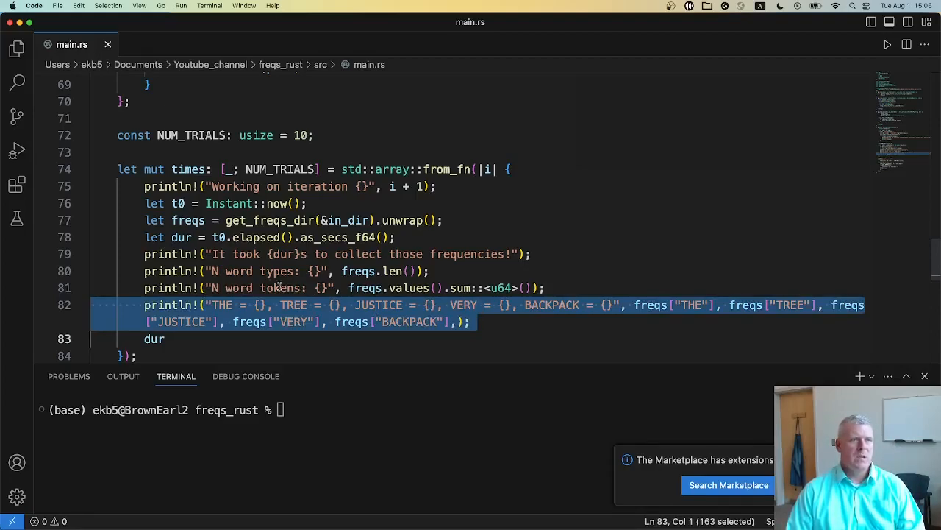
{"action": "left_click", "coordinate": [265, 287]}
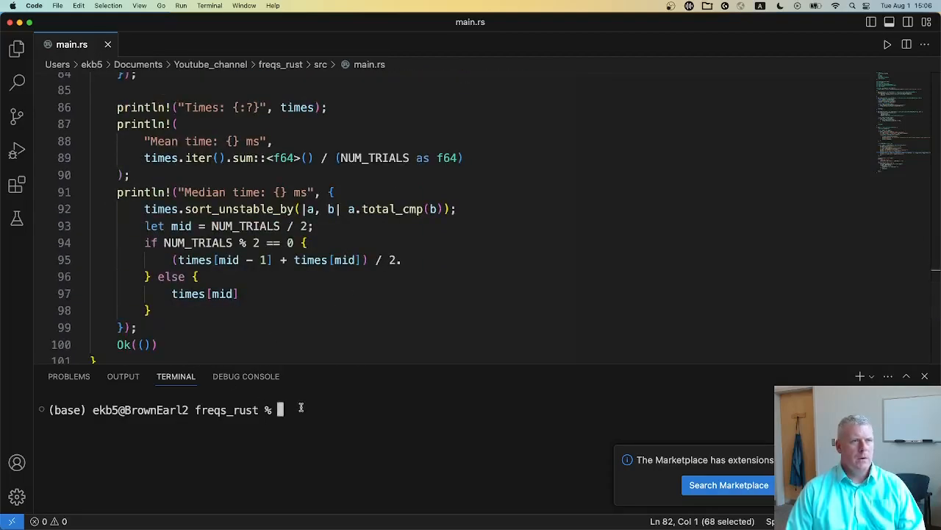
Step: Run cargo run --release on the spotify-podcasts-2020 podcasts-transcripts corpus path
{"action": "type", "text": "cargo run --r"}
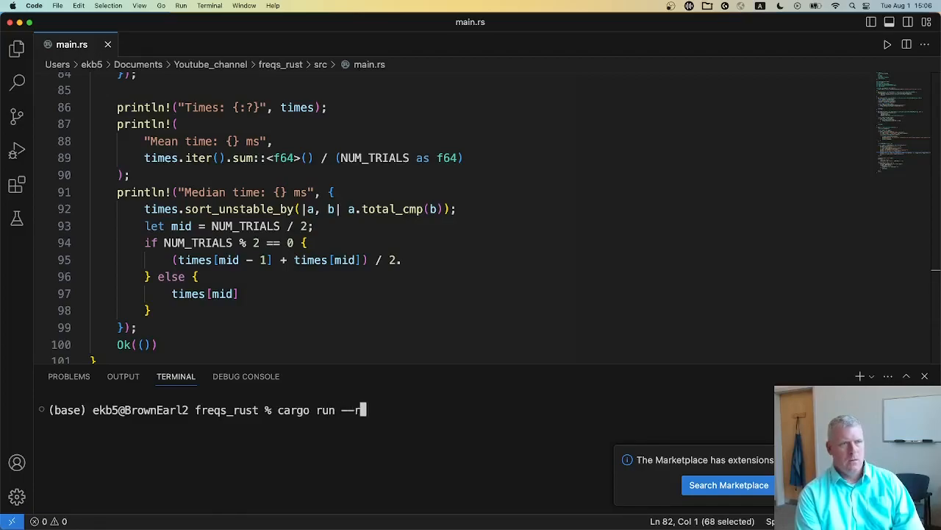
{"action": "type", "text": "elease"}
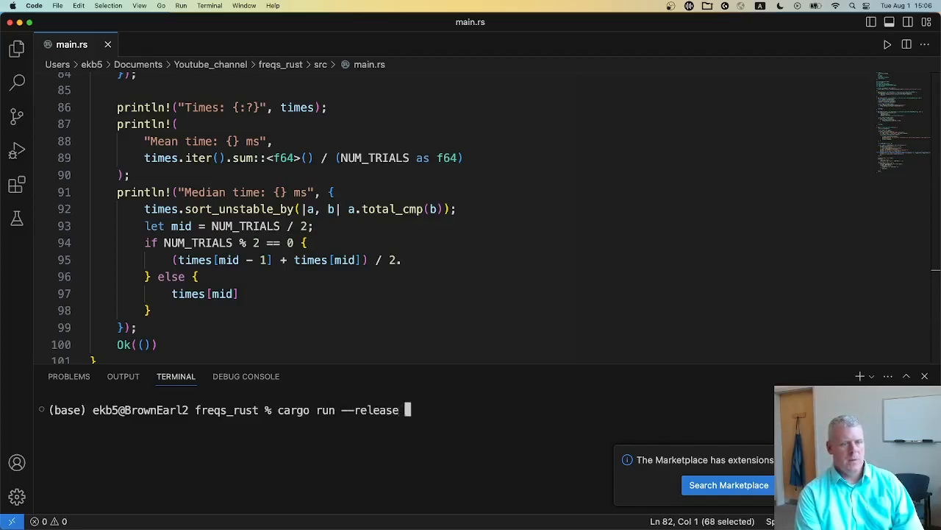
{"action": "type", "text": "-- /u"}
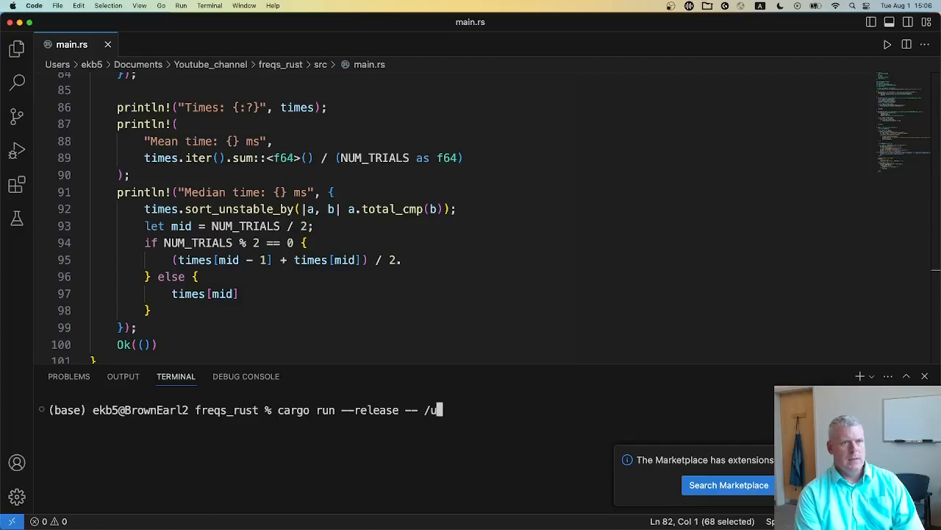
{"action": "type", "text": "sers/ekb5/ek"}
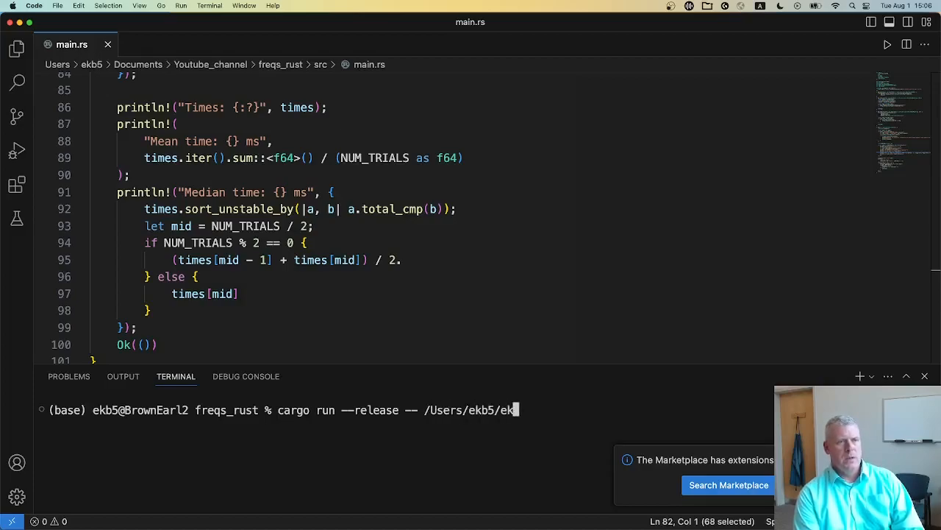
{"action": "type", "text": "Corpora/"}
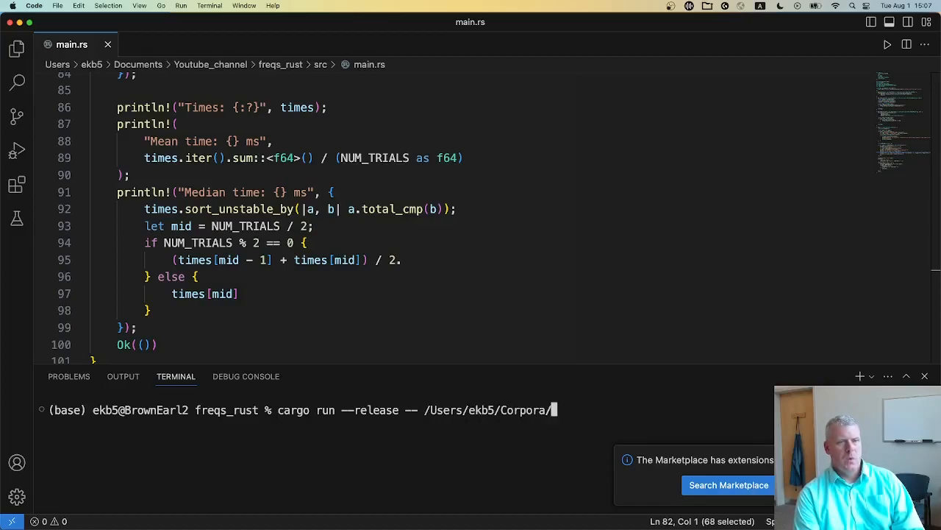
{"action": "type", "text": "spotify-podcasts-2020"}
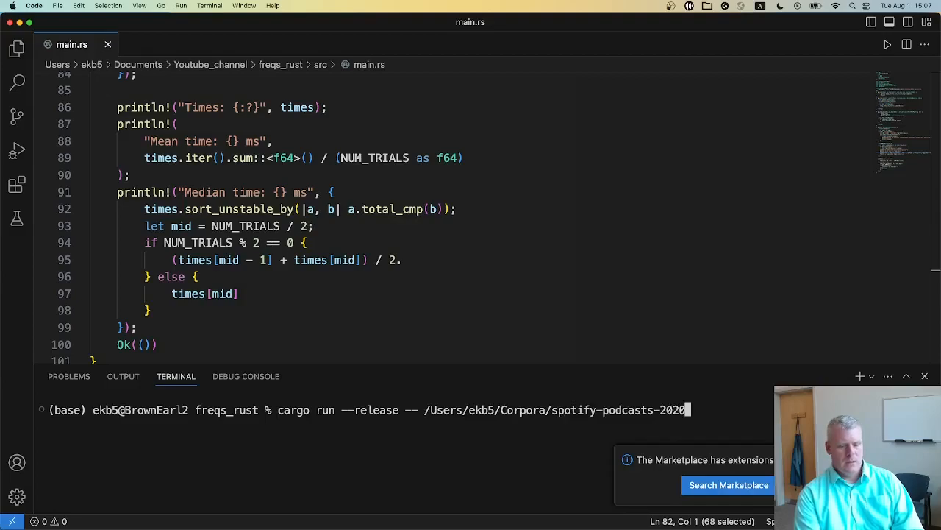
{"action": "type", "text": "/podcasts-tran"}
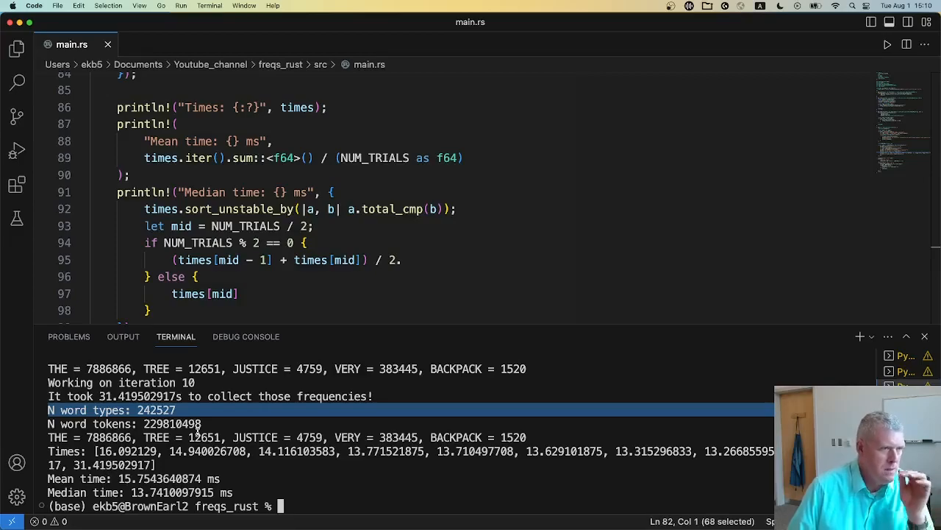
Step: Highlight the total token count, several word frequency counts and the mean time 15.75 in the run output
{"action": "double_click", "coordinate": [172, 424]}
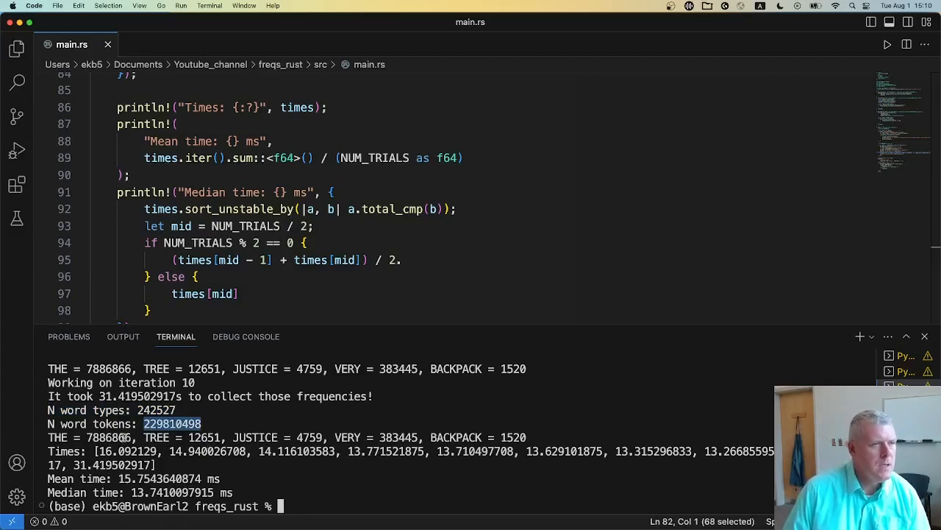
{"action": "double_click", "coordinate": [203, 437]}
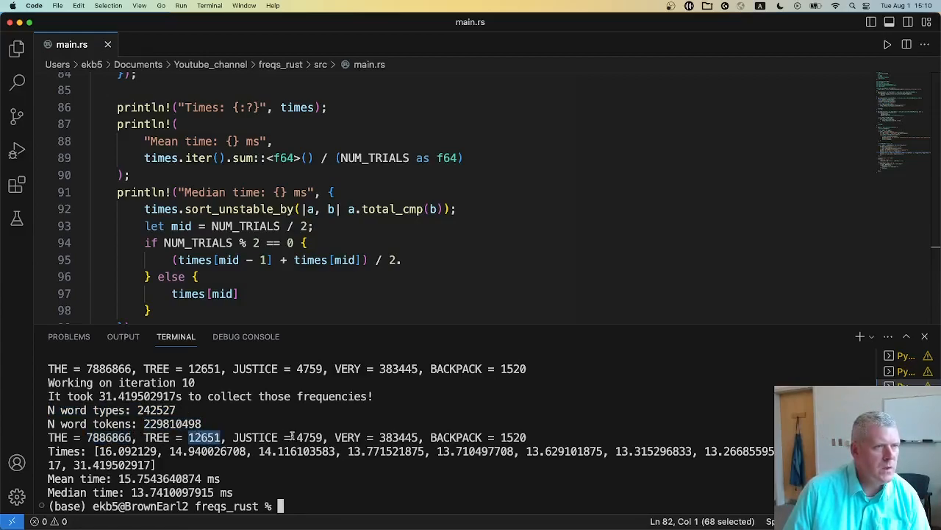
{"action": "double_click", "coordinate": [398, 437]}
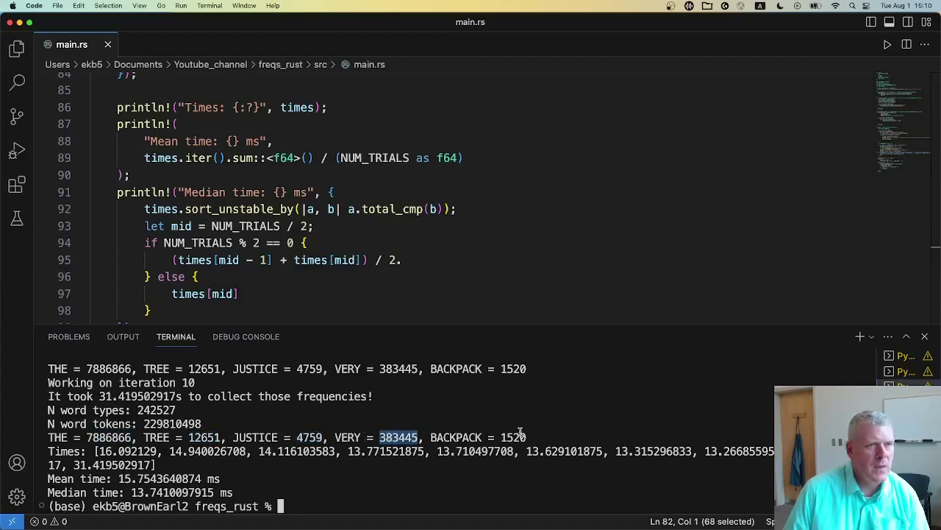
{"action": "double_click", "coordinate": [514, 437]}
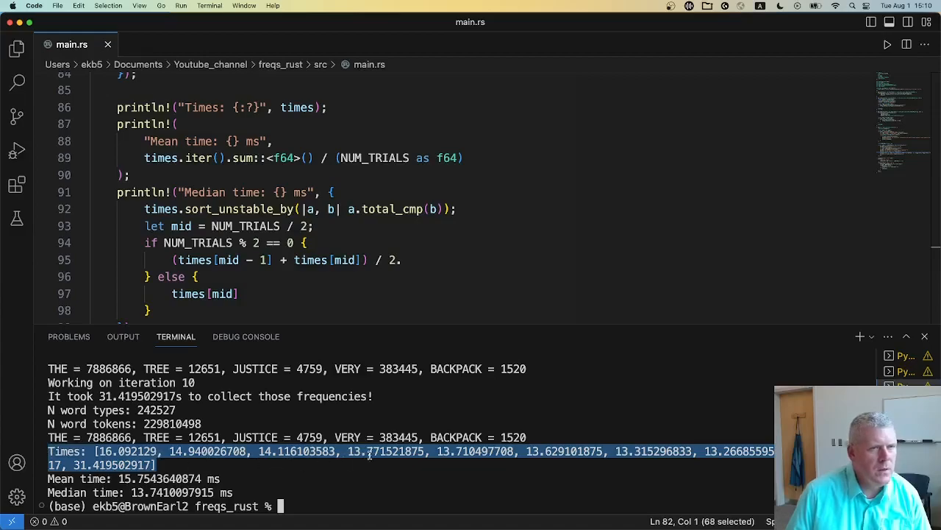
{"action": "mouse_move", "coordinate": [433, 470]}
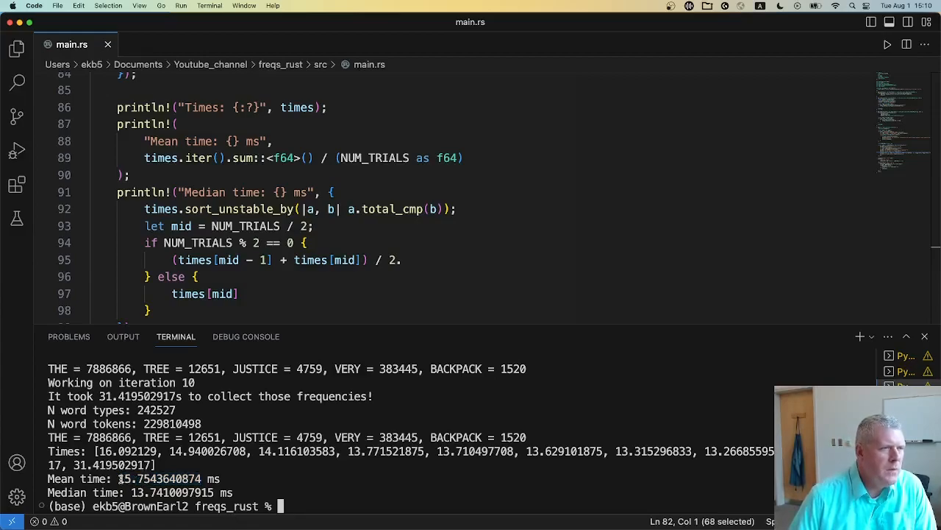
{"action": "double_click", "coordinate": [129, 479]}
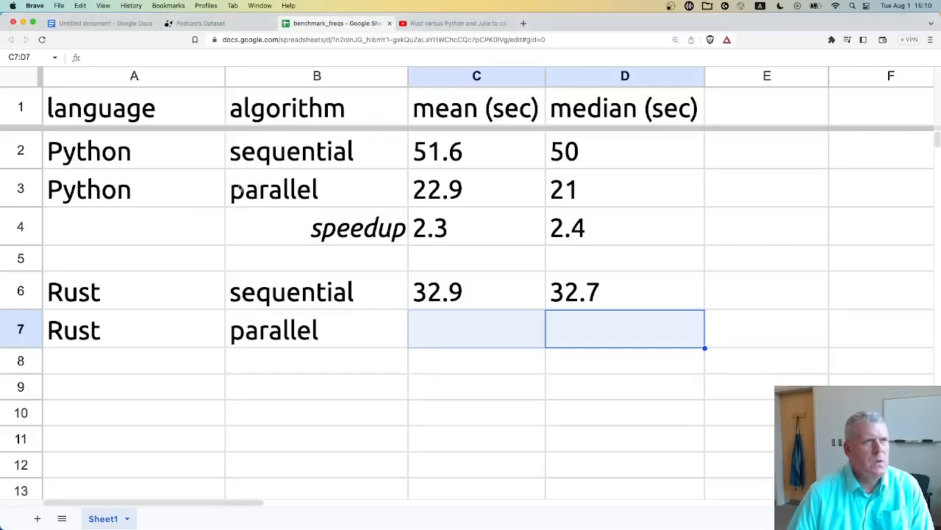
Step: Enter Rust parallel times 15.8 and 13.7 in C7:D7 and compute speedups =C6/C7 giving 2.08 and 2.39
{"action": "left_click", "coordinate": [476, 330]}
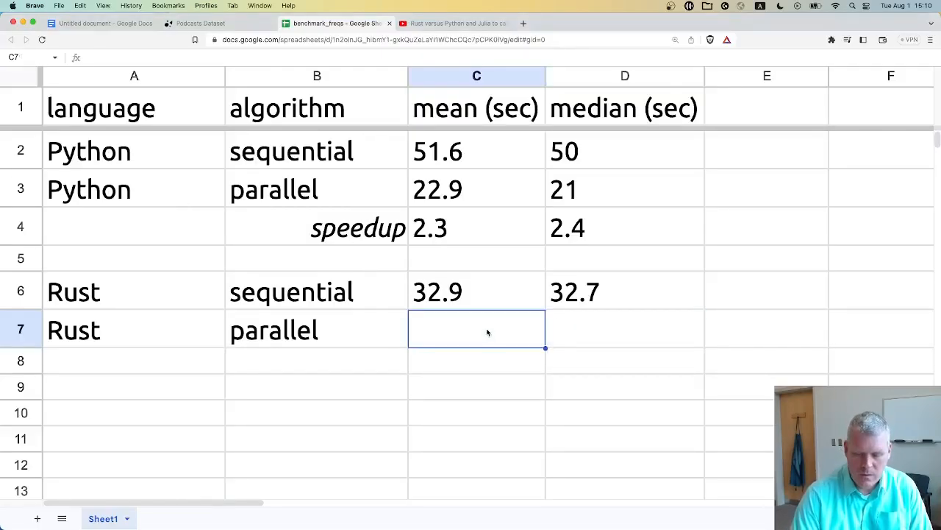
{"action": "type", "text": "15.8"}
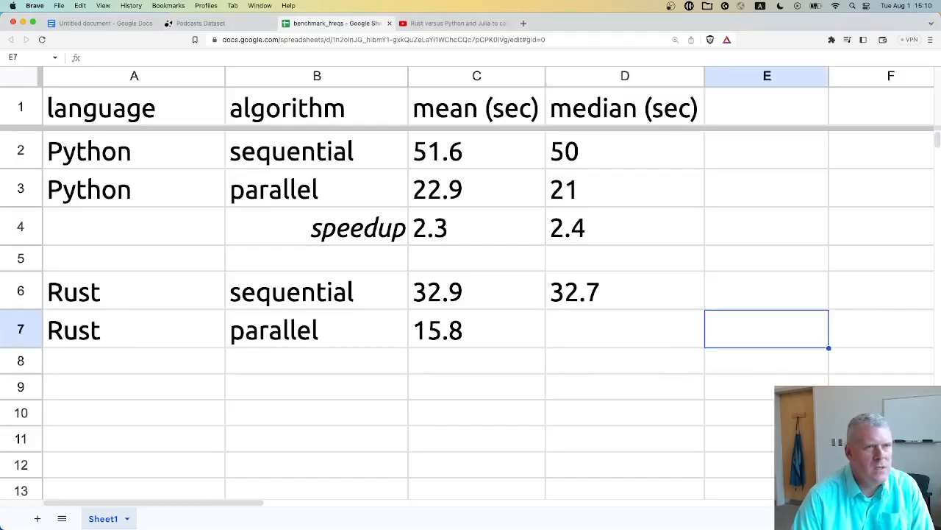
{"action": "type", "text": "13.7"}
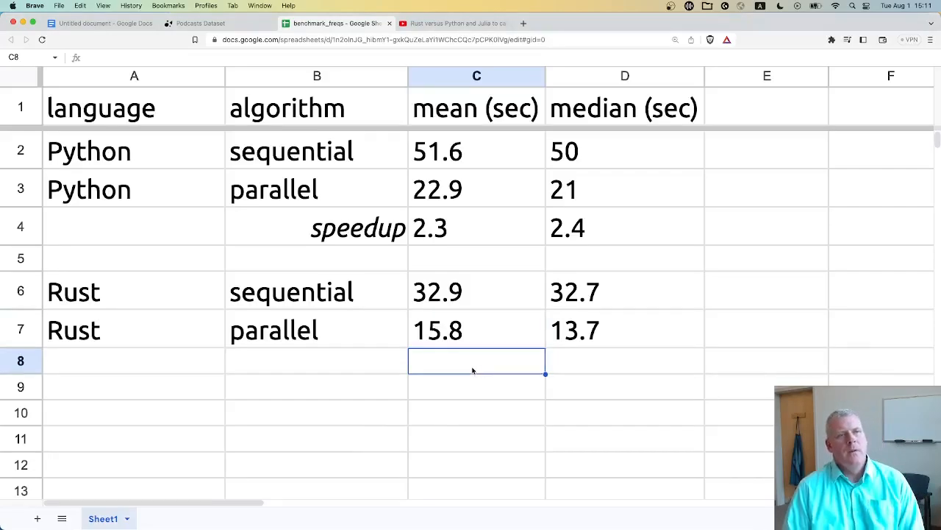
{"action": "type", "text": "=SUM(C6:C7)"}
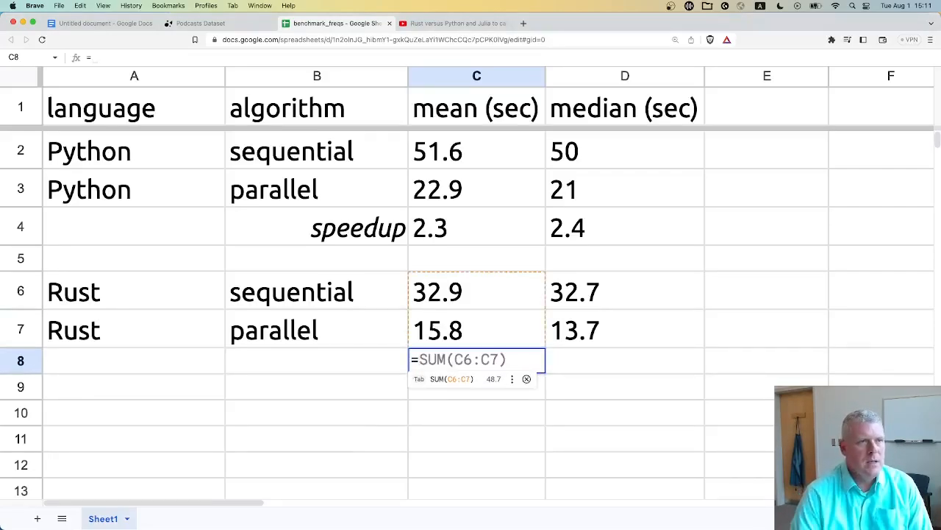
{"action": "type", "text": "=c6/"}
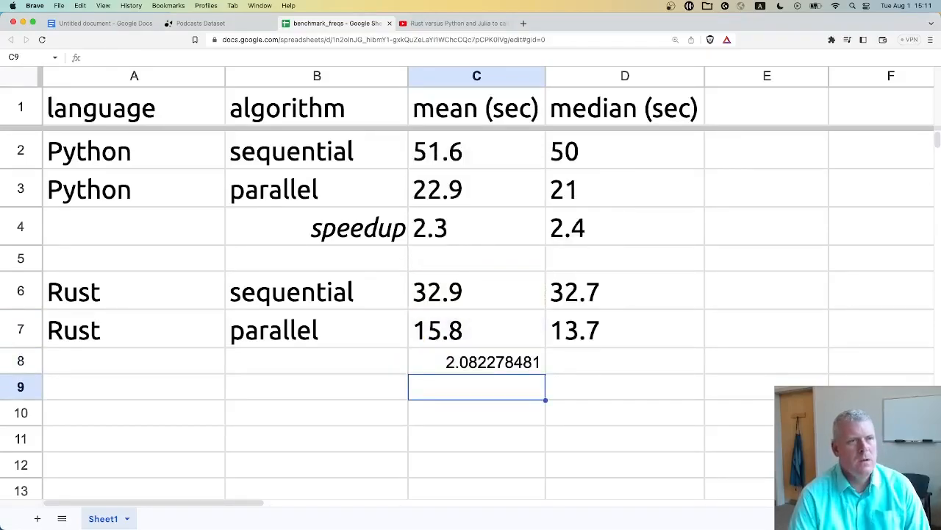
{"action": "left_click", "coordinate": [476, 362]}
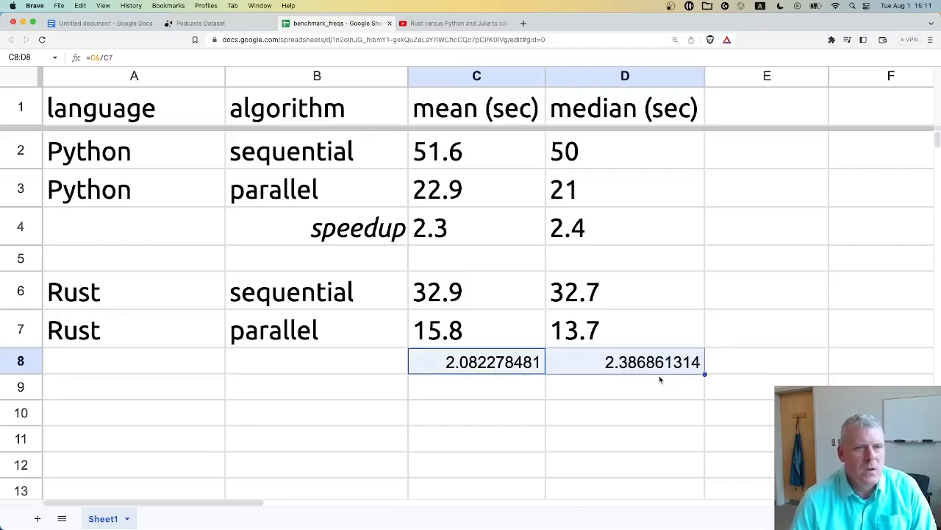
{"action": "mouse_move", "coordinate": [581, 374]}
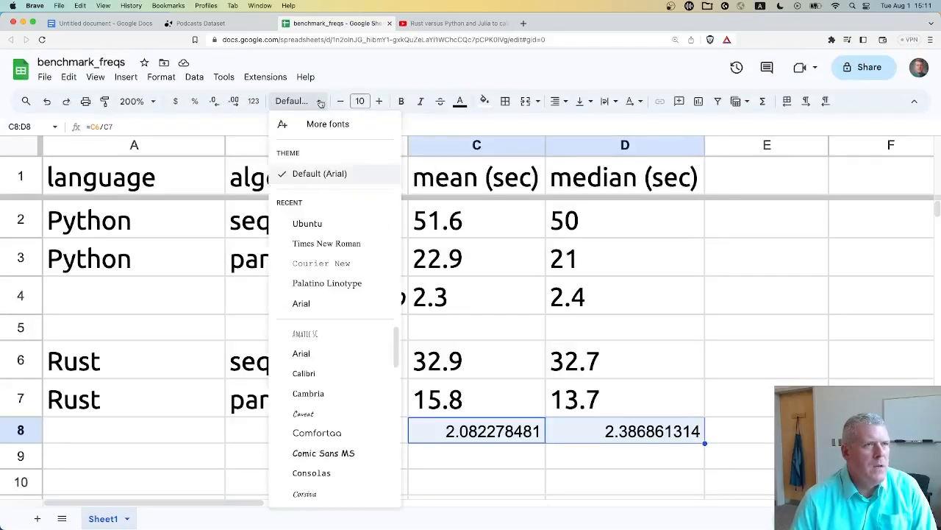
Step: Style the speedup cells with Ubuntu font, rounded to 2.1 and 2.4, and hide the Sheets controls
{"action": "left_click", "coordinate": [307, 223]}
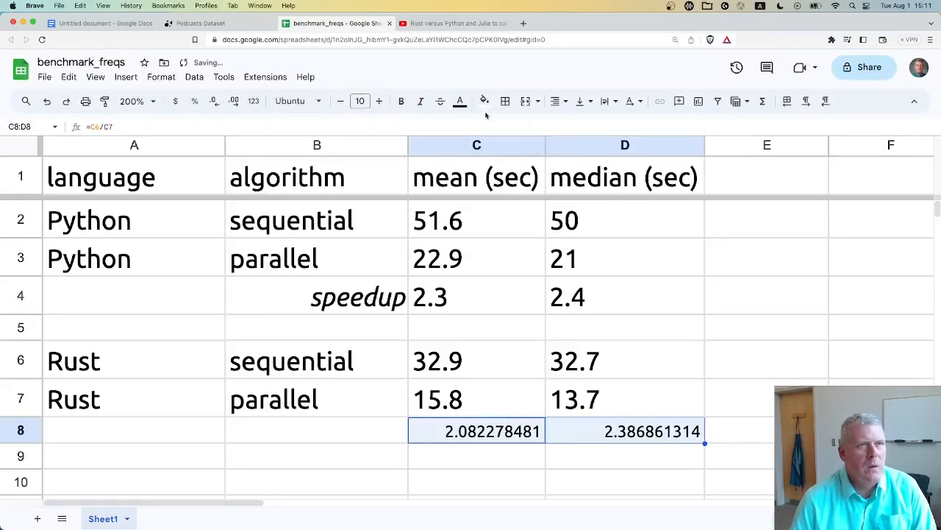
{"action": "left_click", "coordinate": [379, 101]}
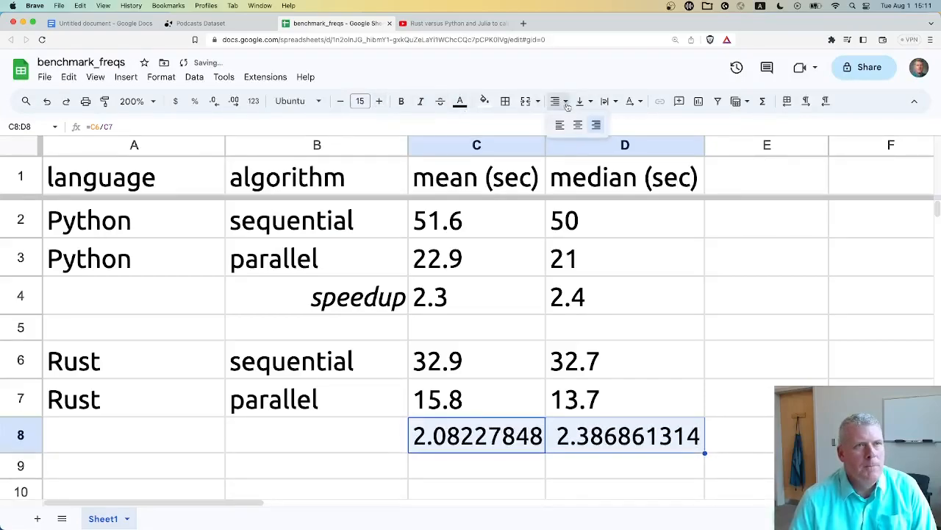
{"action": "mouse_move", "coordinate": [194, 101]}
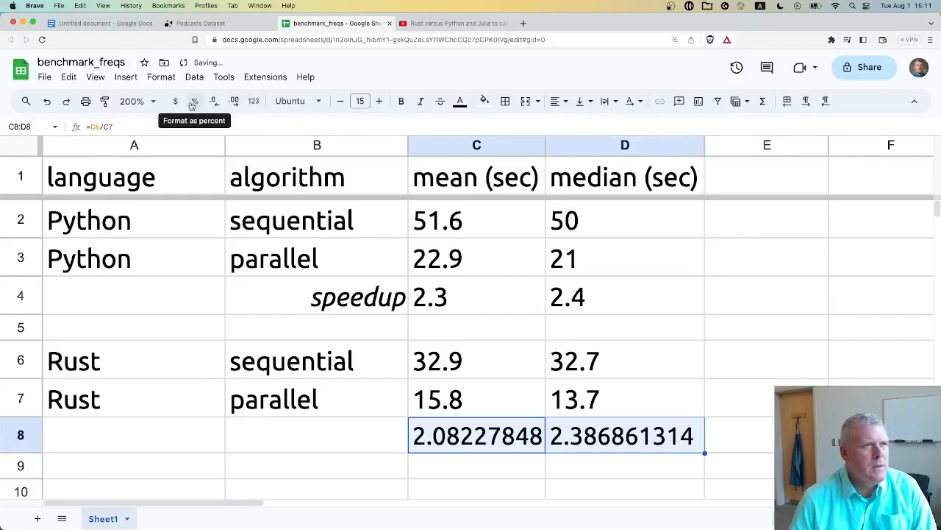
{"action": "left_click", "coordinate": [213, 101]}
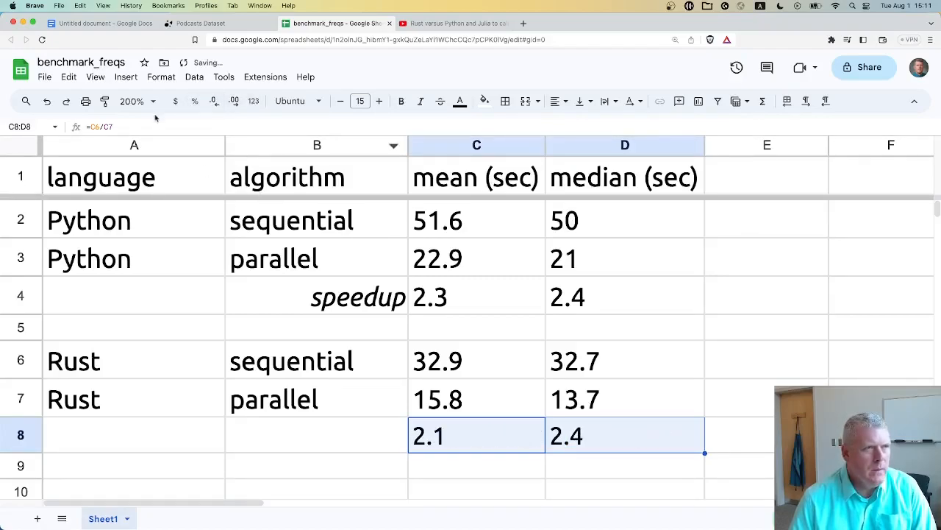
{"action": "key", "text": "Ctrl+Shift+F"}
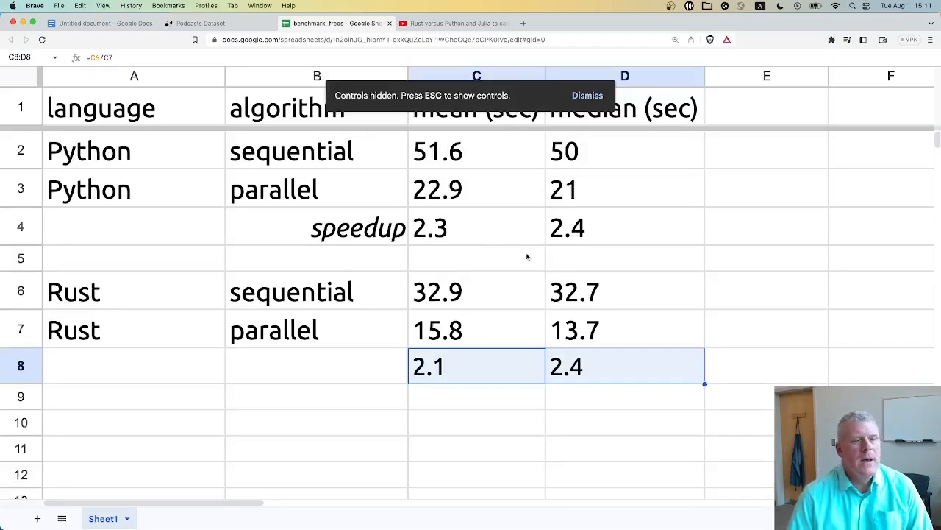
{"action": "mouse_move", "coordinate": [805, 314]}
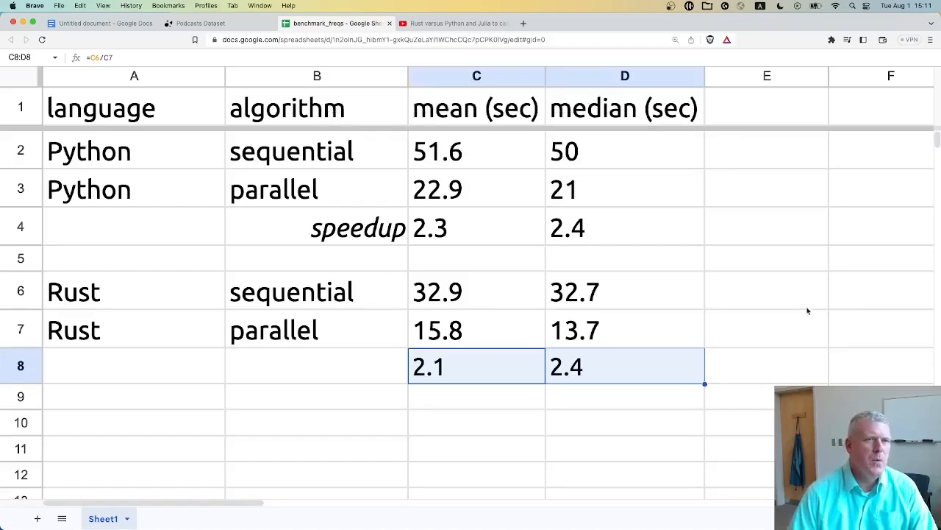
Step: Check the median column header and the Python and Rust median speedup formulas
{"action": "left_click", "coordinate": [624, 108]}
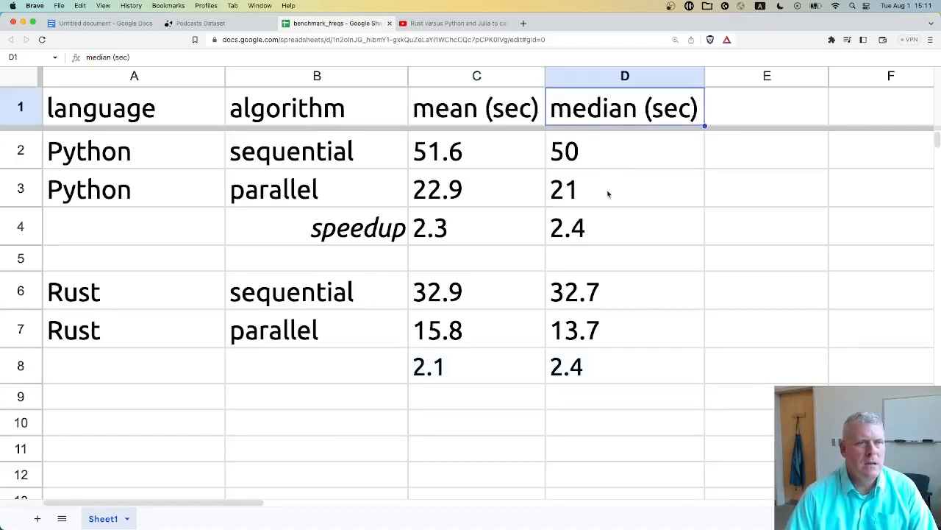
{"action": "mouse_move", "coordinate": [584, 230]}
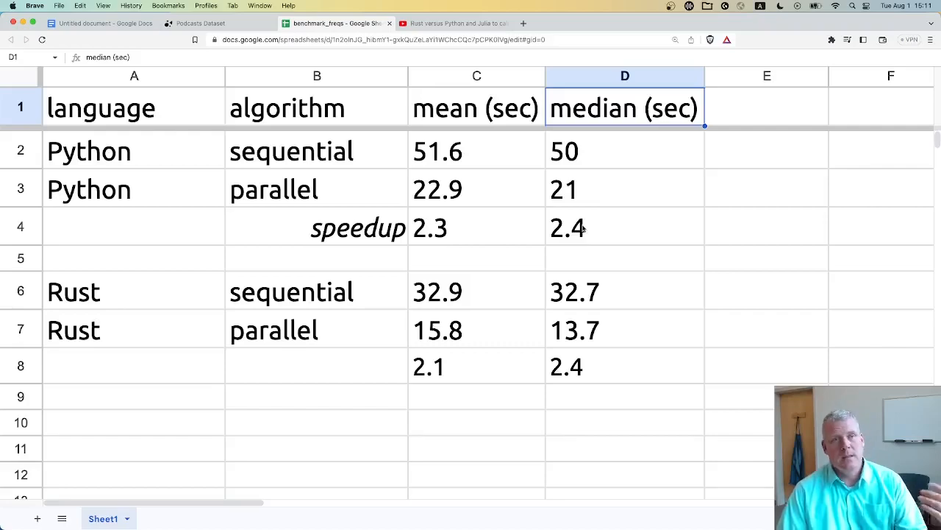
{"action": "left_click", "coordinate": [624, 227]}
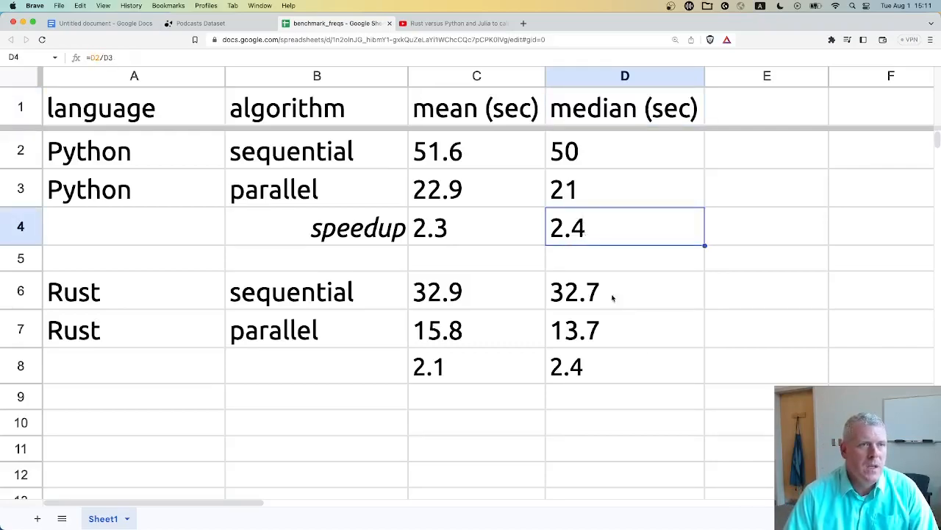
{"action": "left_click", "coordinate": [623, 365]}
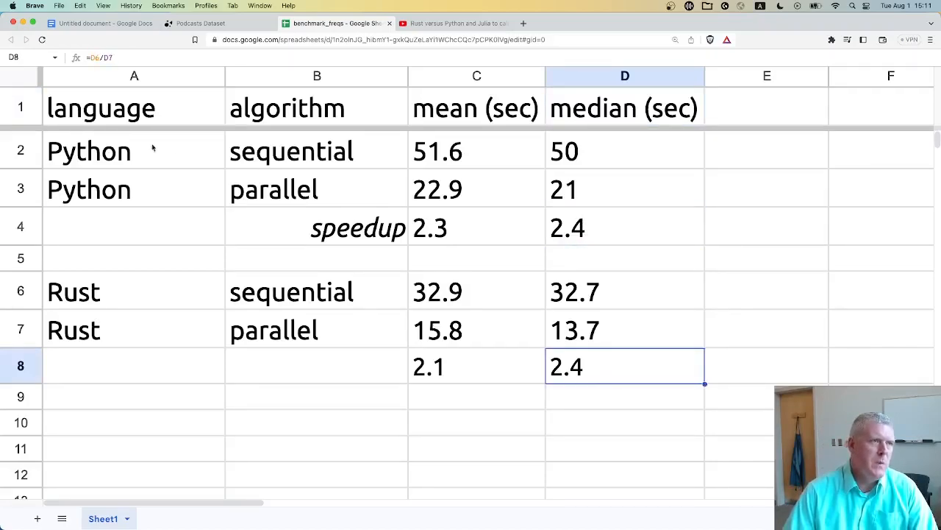
Step: Label row 8 of the Rust block as 'speedup' beside the ratios 2.1 and 2.4
{"action": "left_click_drag", "start_coordinate": [73, 291], "coordinate": [360, 366]}
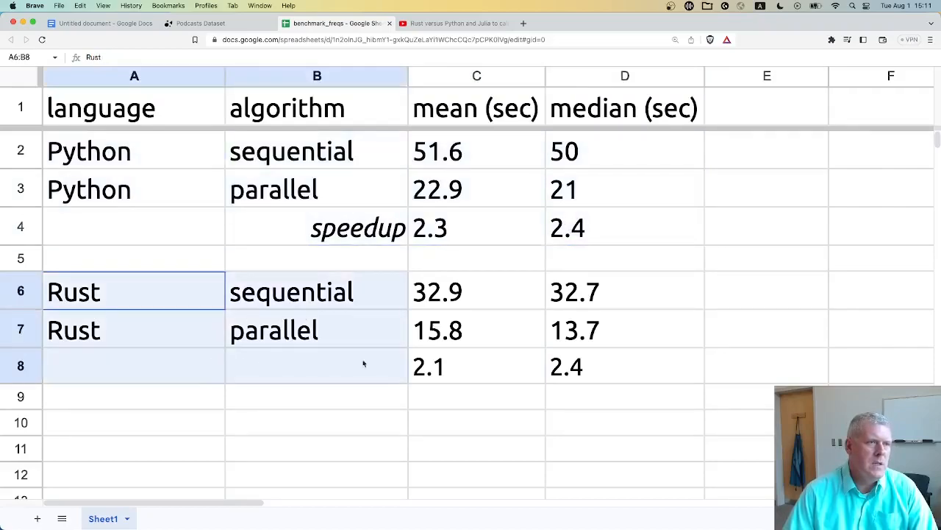
{"action": "type", "text": "speed"}
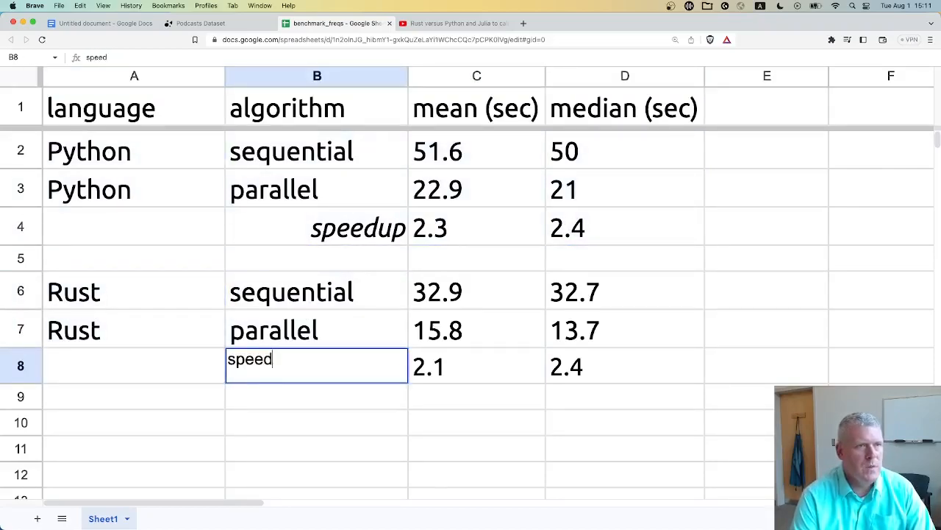
{"action": "key", "text": "Enter"}
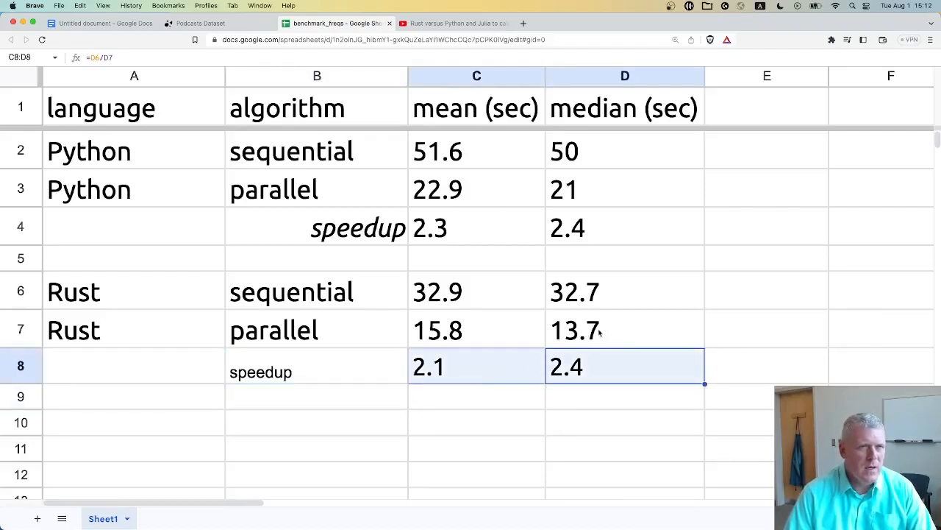
{"action": "left_click", "coordinate": [624, 330]}
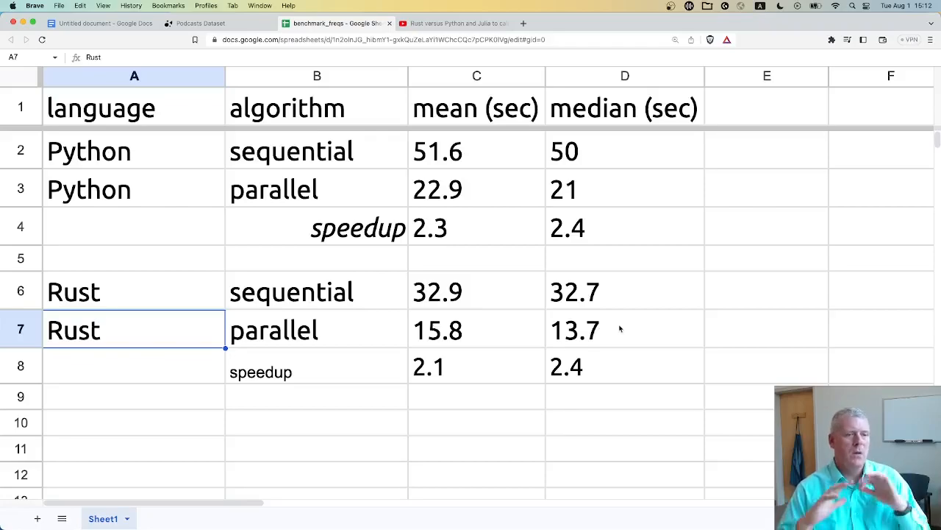
{"action": "mouse_move", "coordinate": [558, 253]}
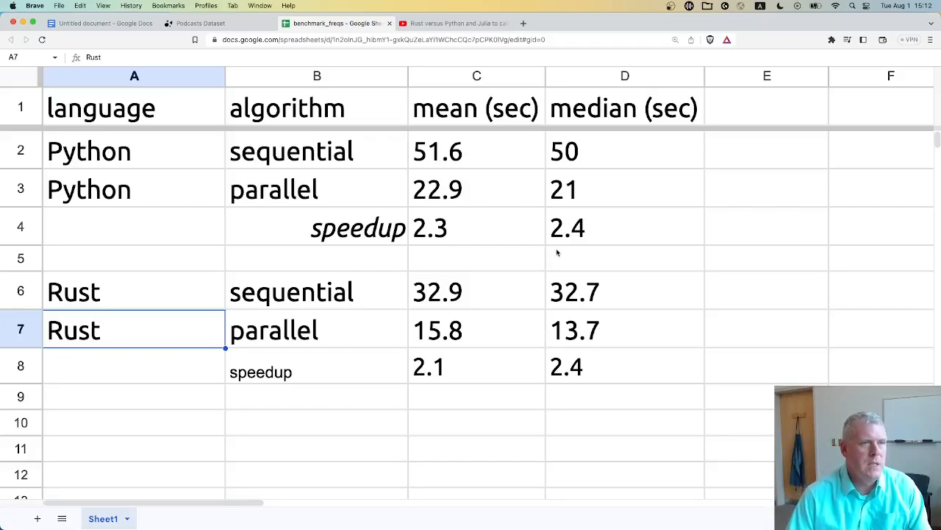
{"action": "mouse_move", "coordinate": [489, 132]}
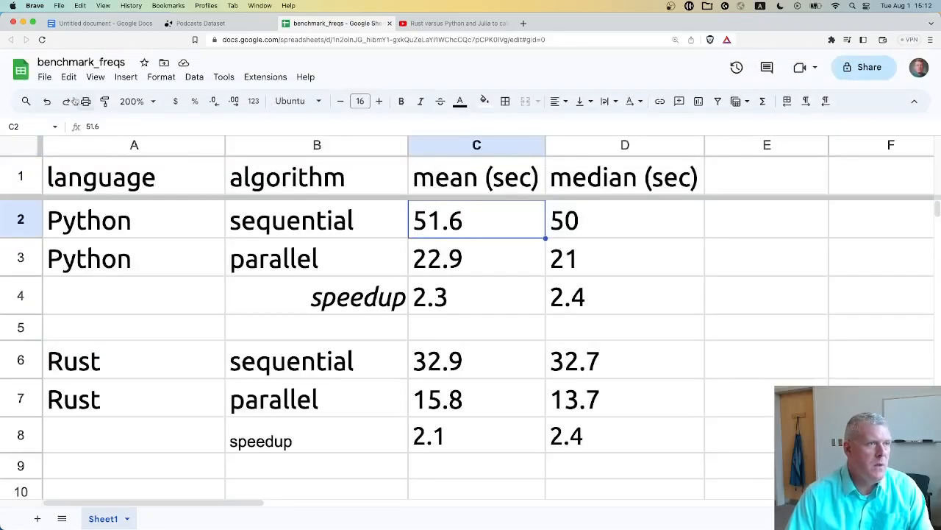
{"action": "left_click", "coordinate": [44, 76]}
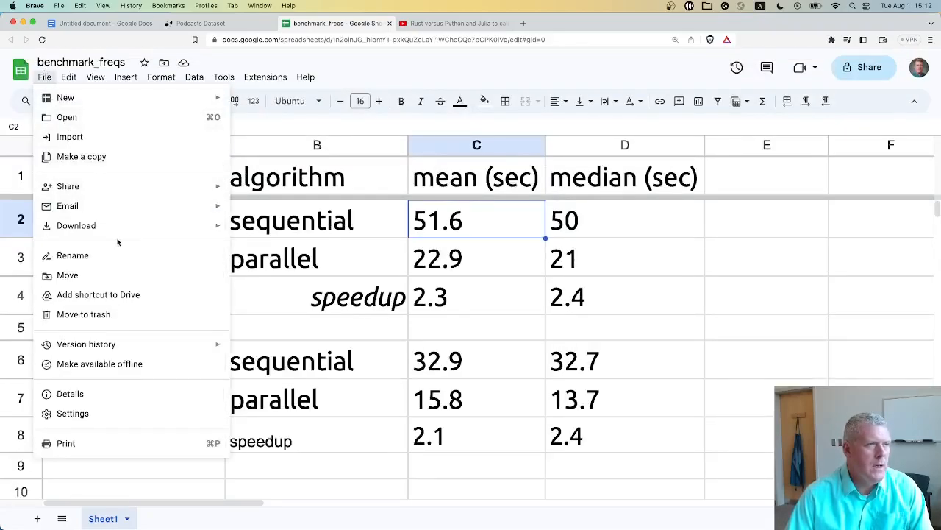
{"action": "mouse_move", "coordinate": [86, 344]}
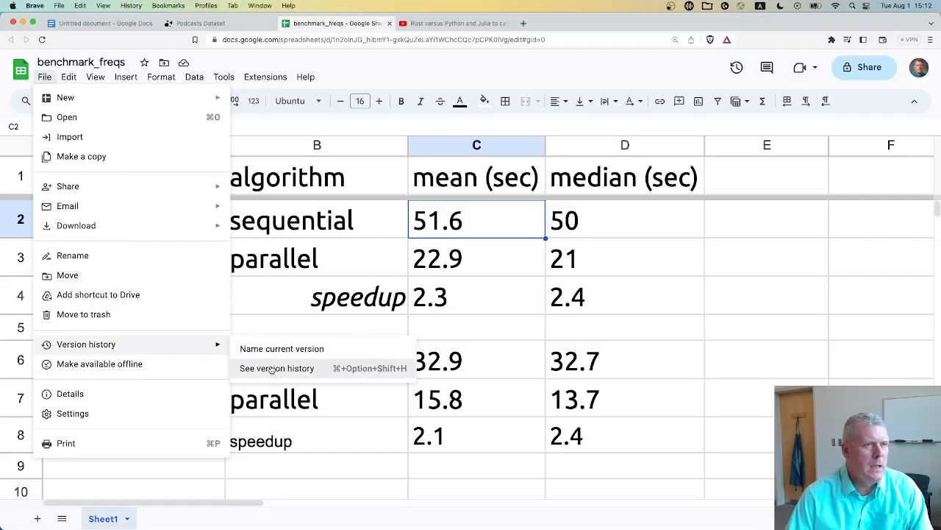
{"action": "left_click", "coordinate": [277, 367]}
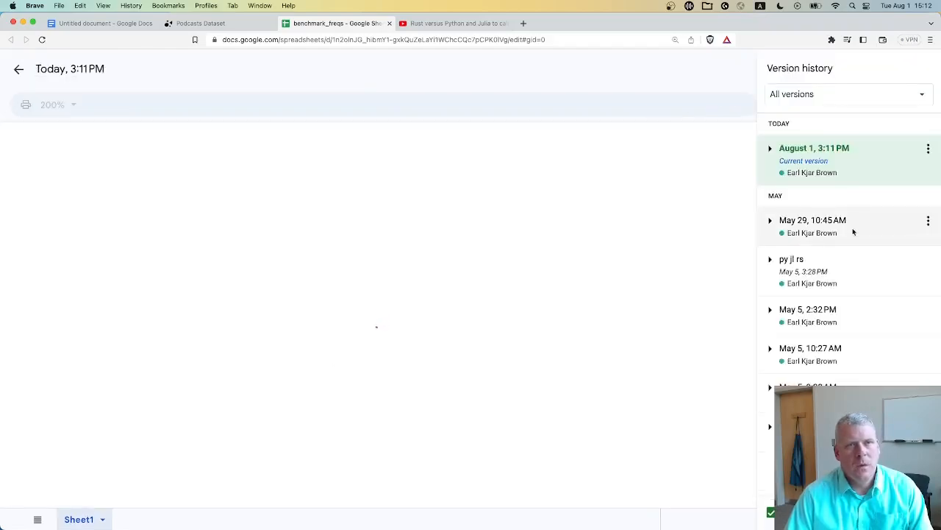
{"action": "left_click", "coordinate": [792, 259]}
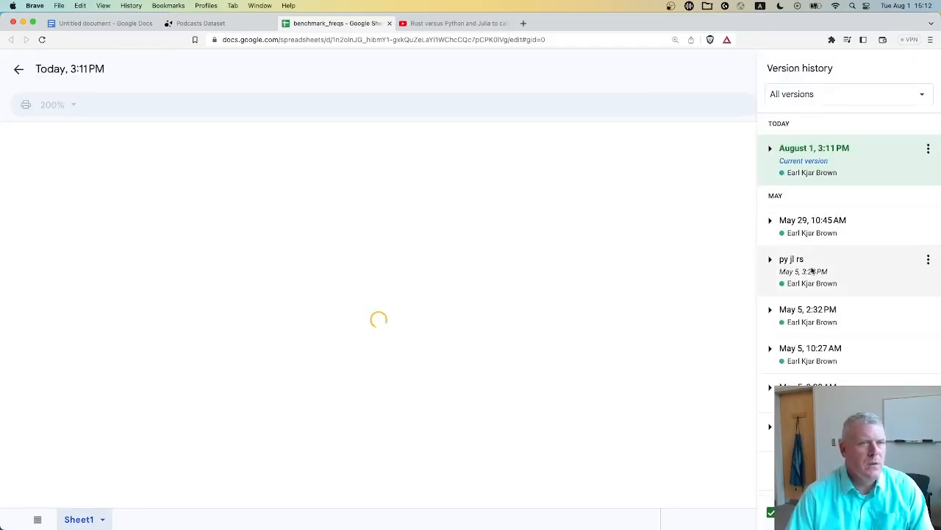
{"action": "left_click", "coordinate": [792, 259]}
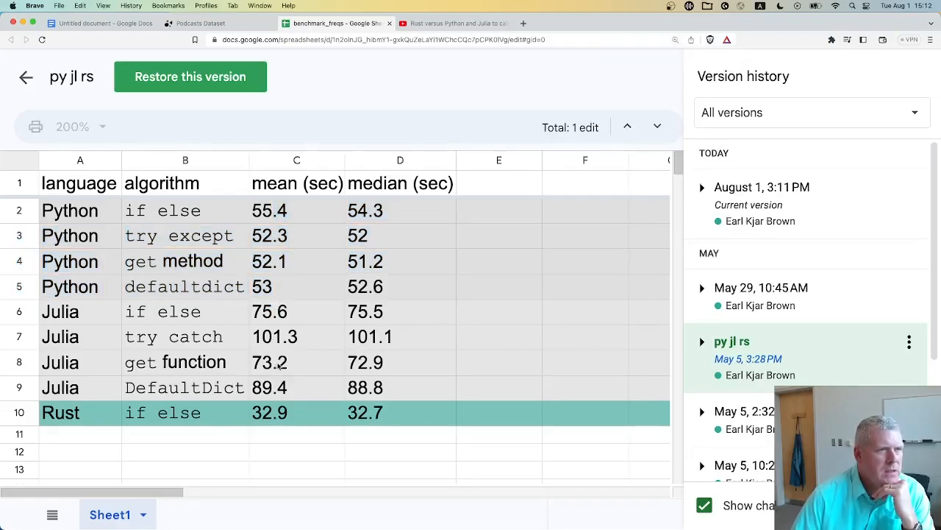
{"action": "mouse_move", "coordinate": [276, 317]}
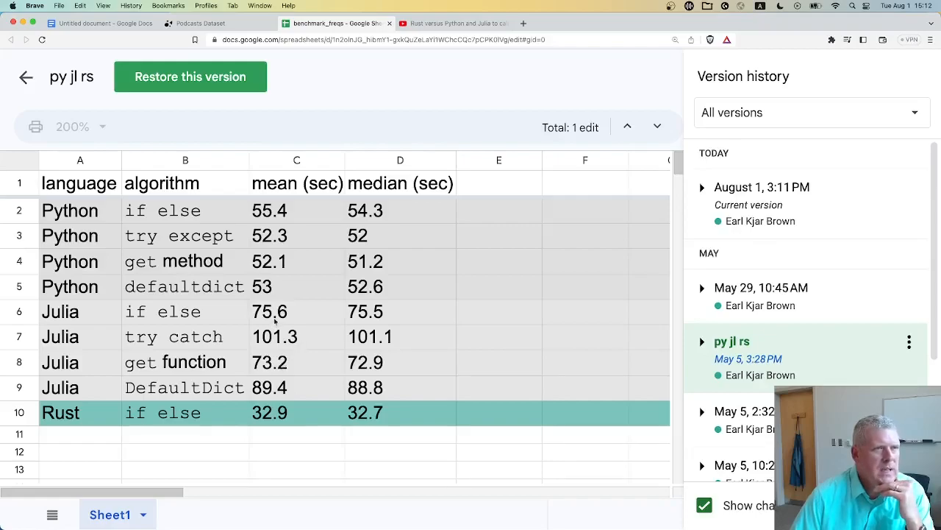
{"action": "mouse_move", "coordinate": [321, 359]}
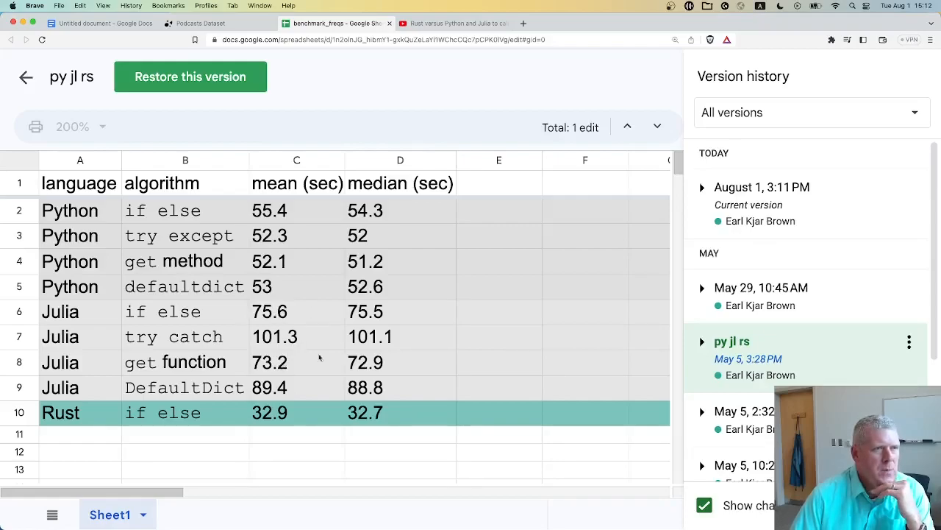
{"action": "mouse_move", "coordinate": [354, 431]}
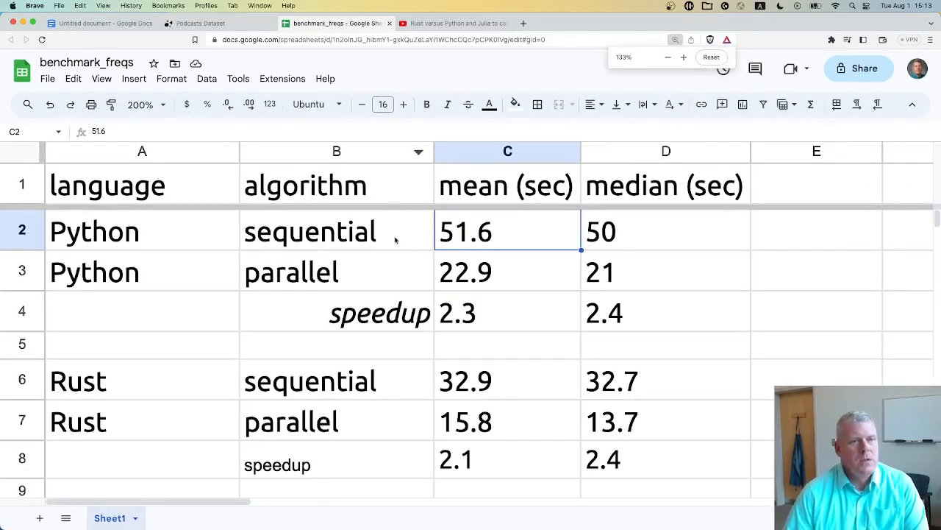
Step: Review the research question document, then return to the benchmark_freqs spreadsheet
{"action": "left_click", "coordinate": [107, 23]}
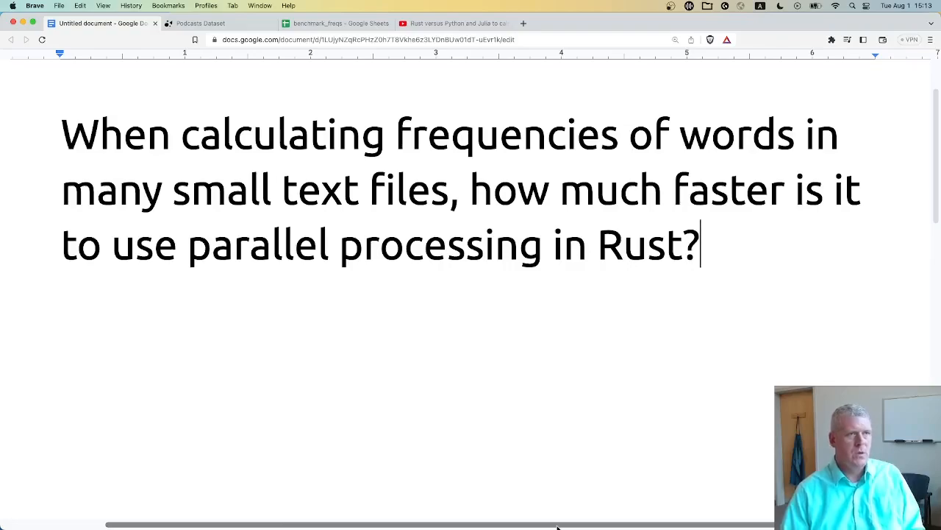
{"action": "left_click", "coordinate": [326, 23]}
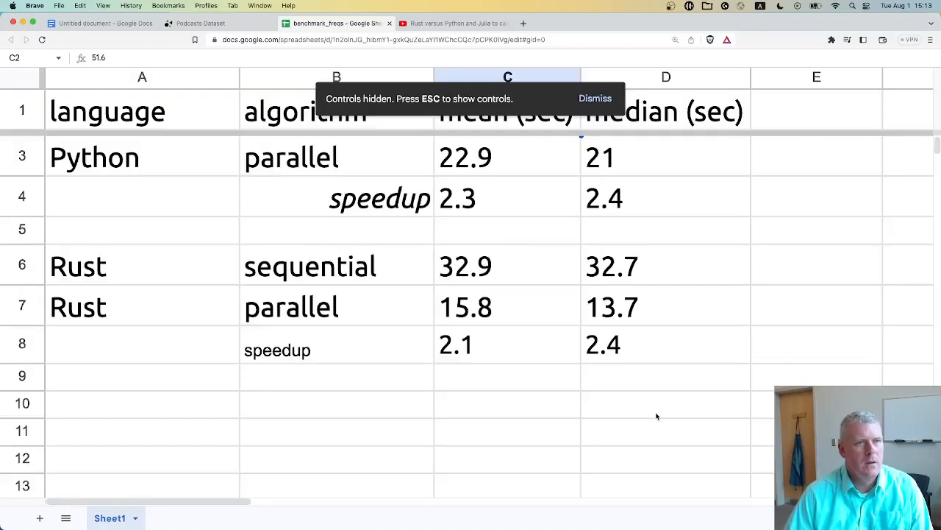
{"action": "mouse_move", "coordinate": [607, 382]}
{"action": "type", "text": "="}
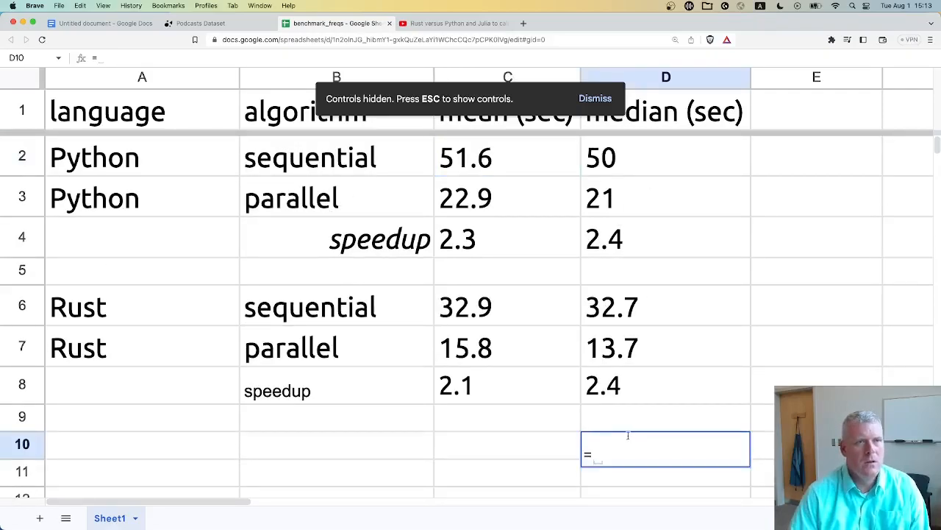
Step: Add D10 as =D3/D7, Python parallel median over Rust parallel median, giving 1.532846715
{"action": "left_click", "coordinate": [666, 197]}
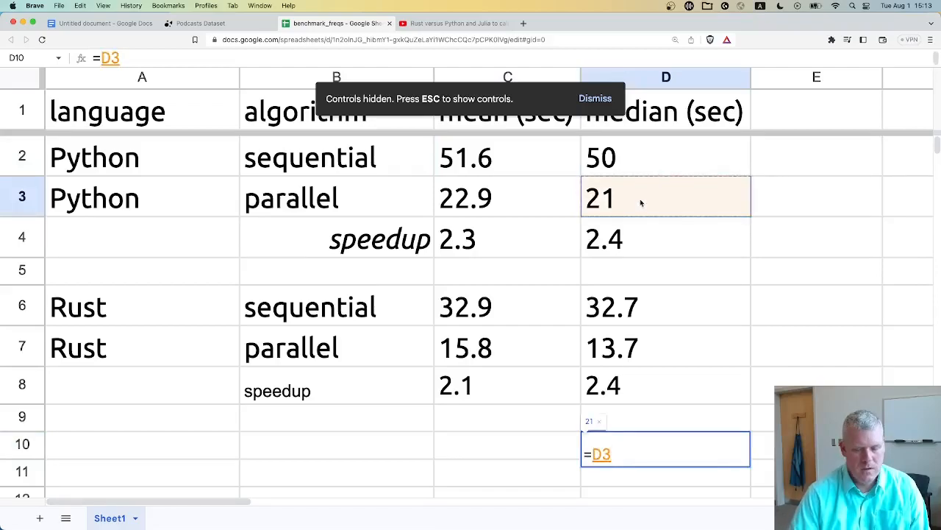
{"action": "left_click", "coordinate": [651, 347]}
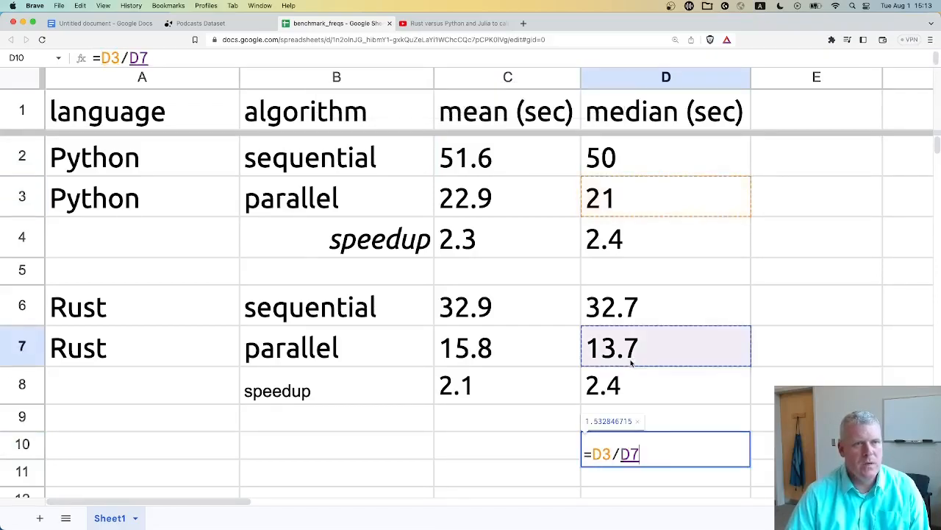
{"action": "key", "text": "Enter"}
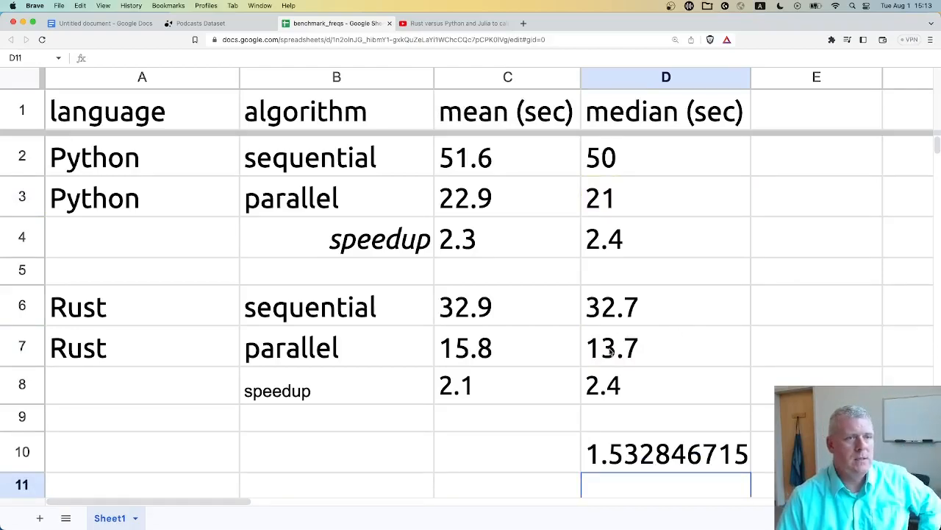
{"action": "left_click", "coordinate": [666, 347]}
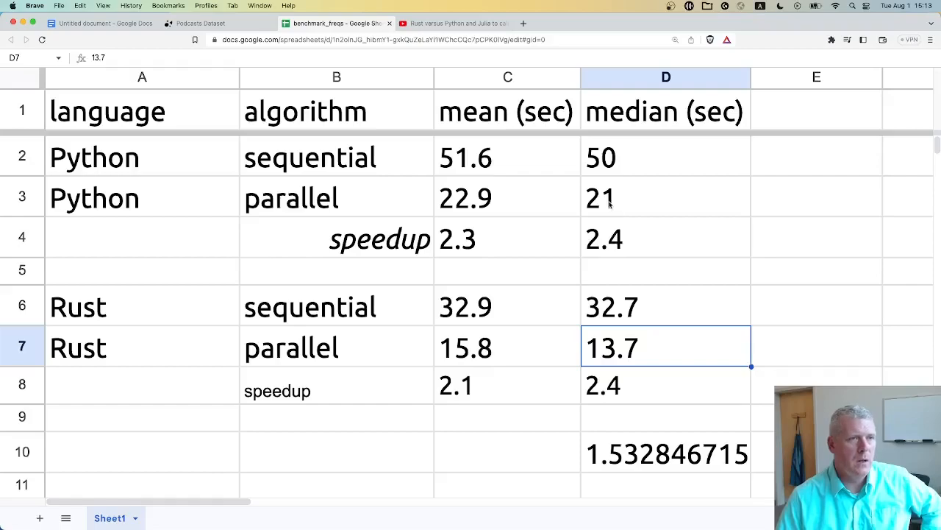
{"action": "mouse_move", "coordinate": [627, 200]}
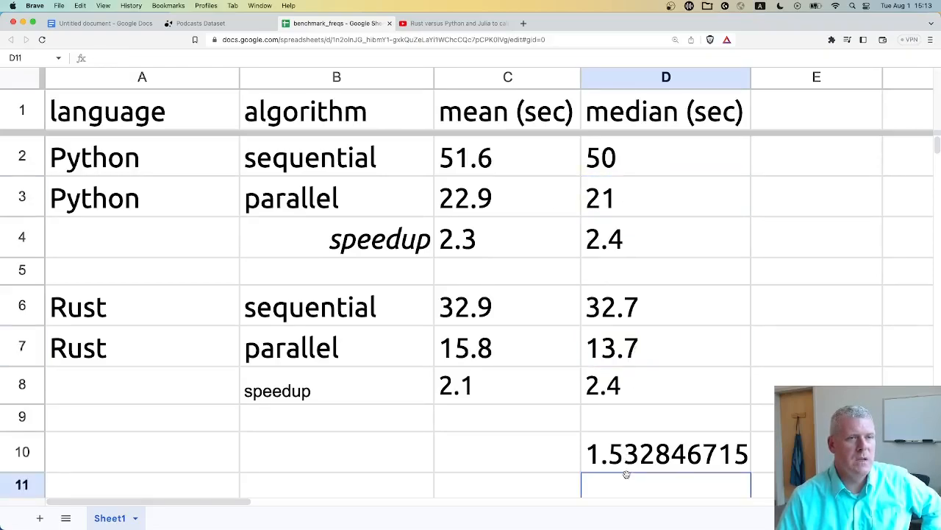
{"action": "left_click", "coordinate": [662, 453]}
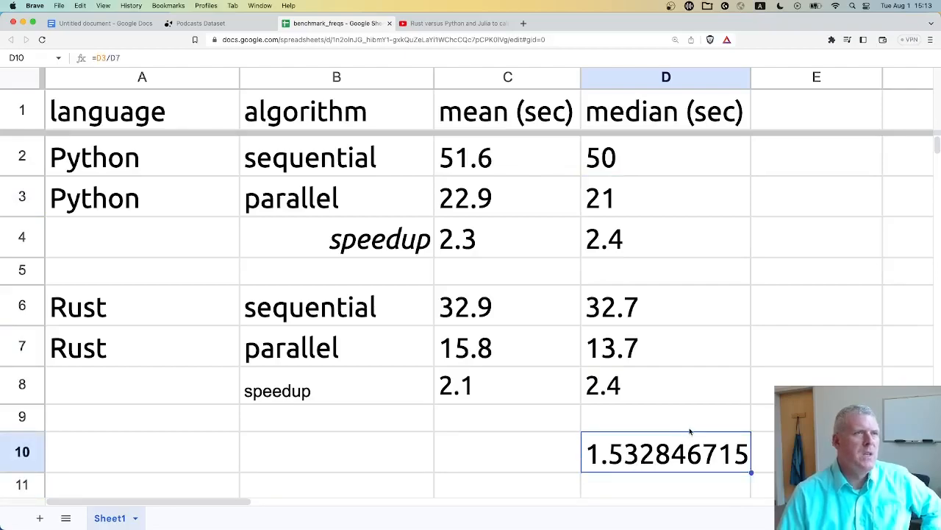